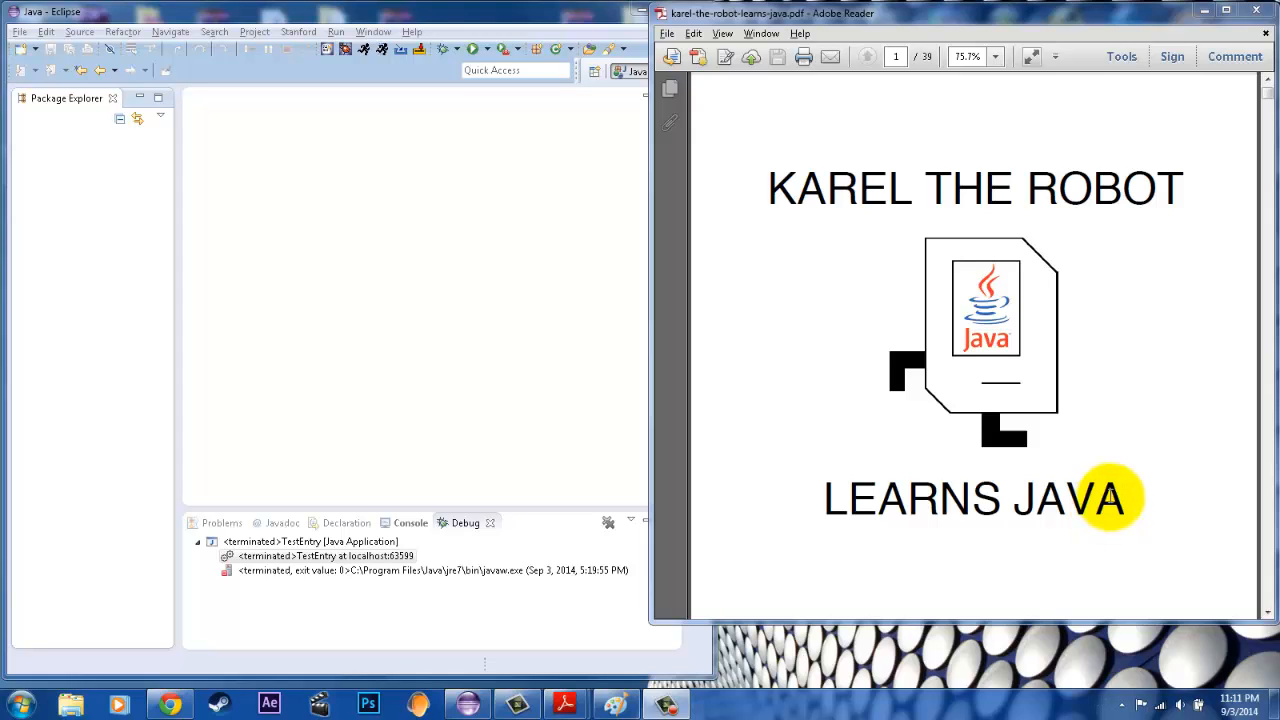
mouse_move(1084, 461)
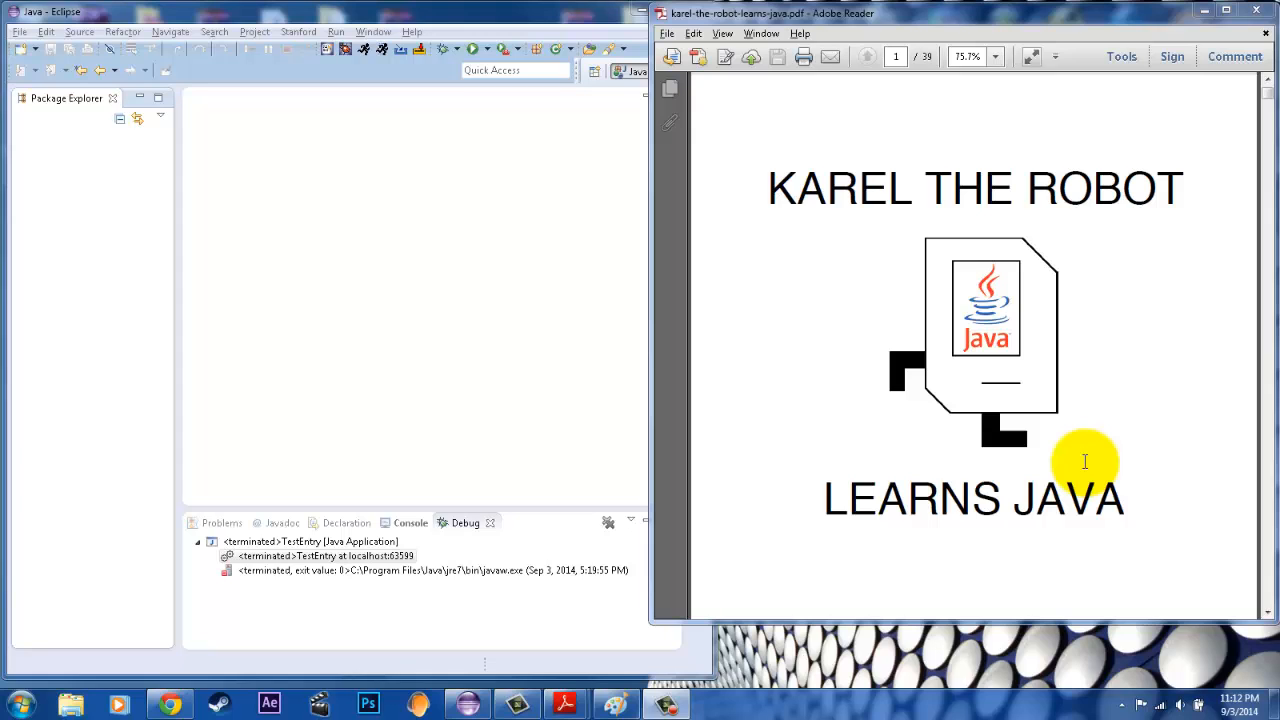
mouse_move(907, 434)
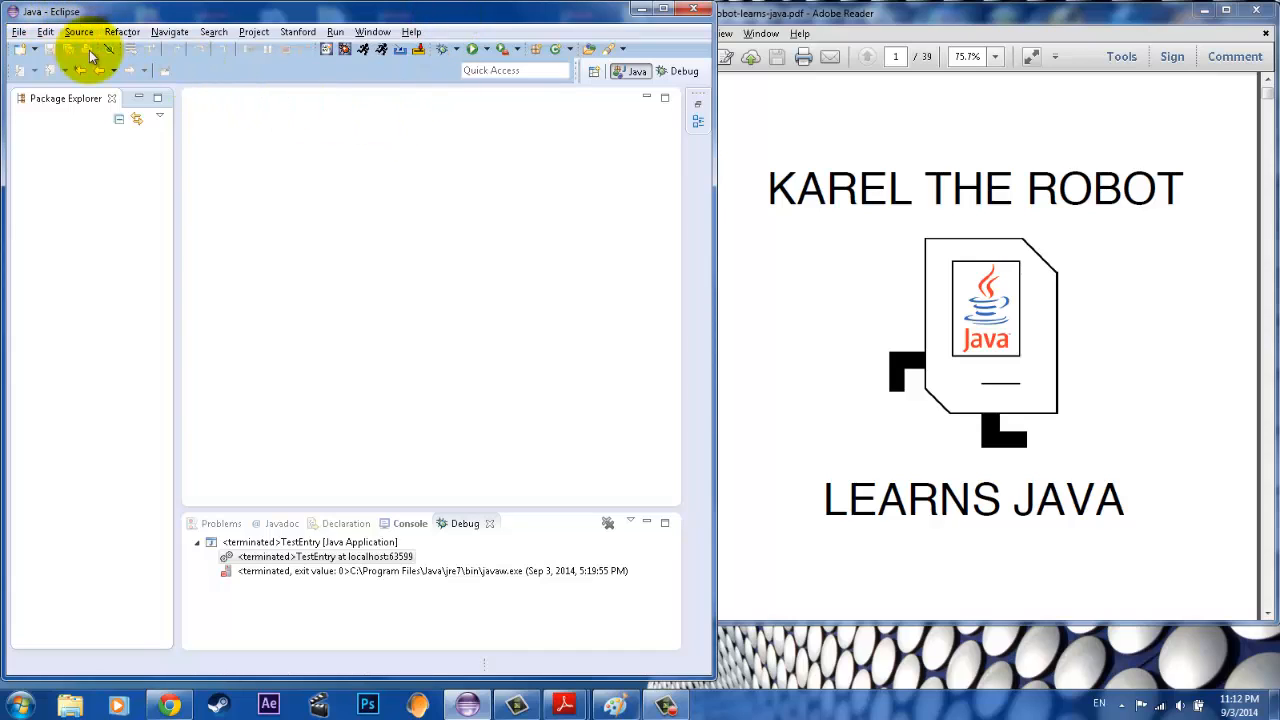
mouse_move(230, 120)
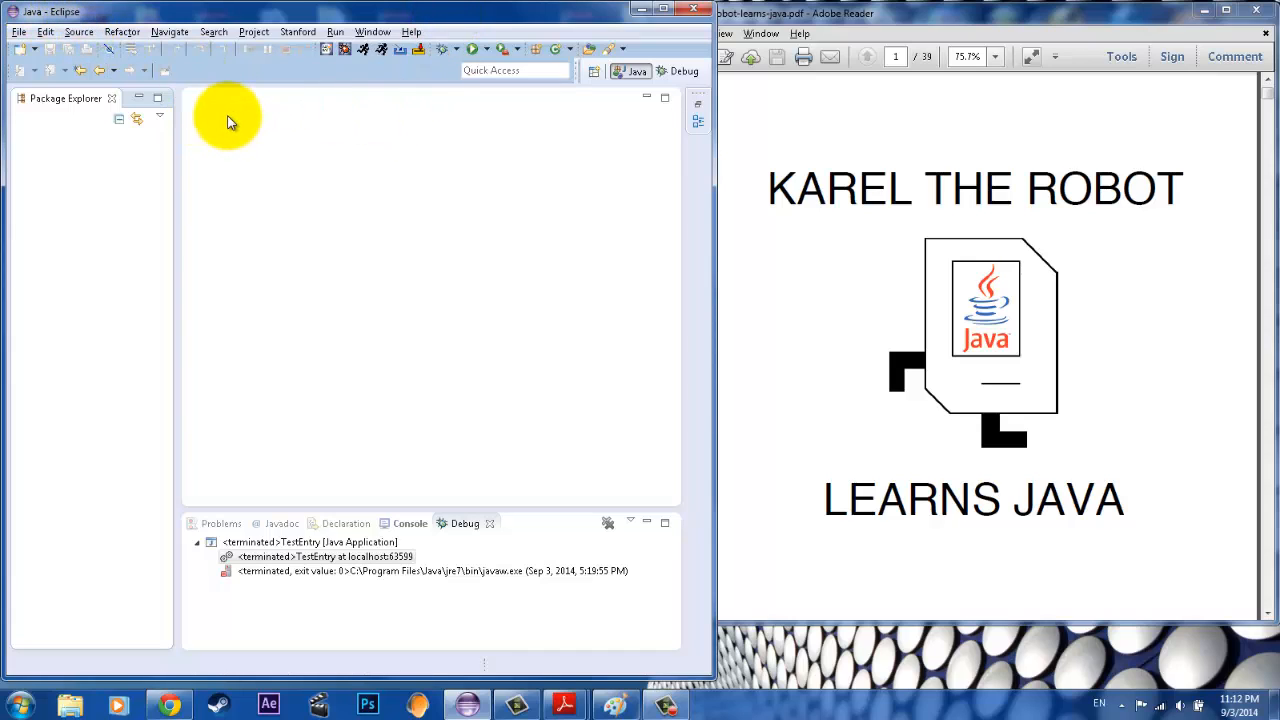
mouse_move(245, 112)
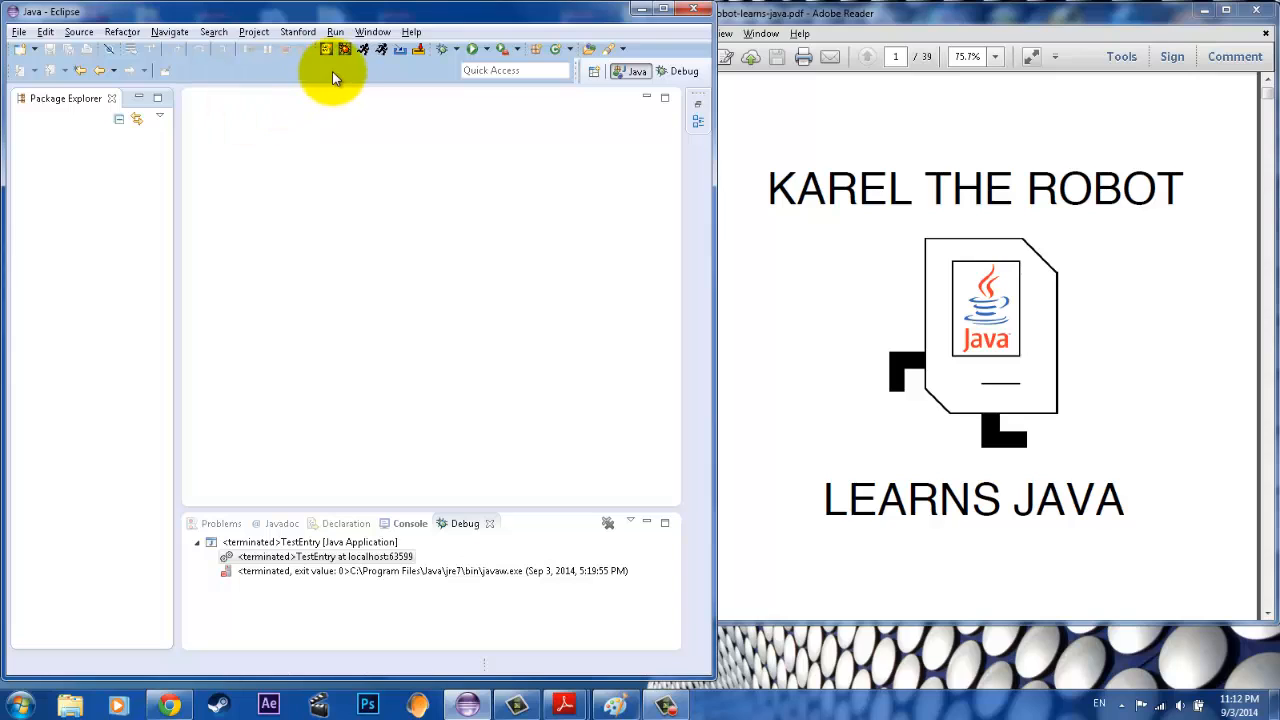
mouse_move(500, 55)
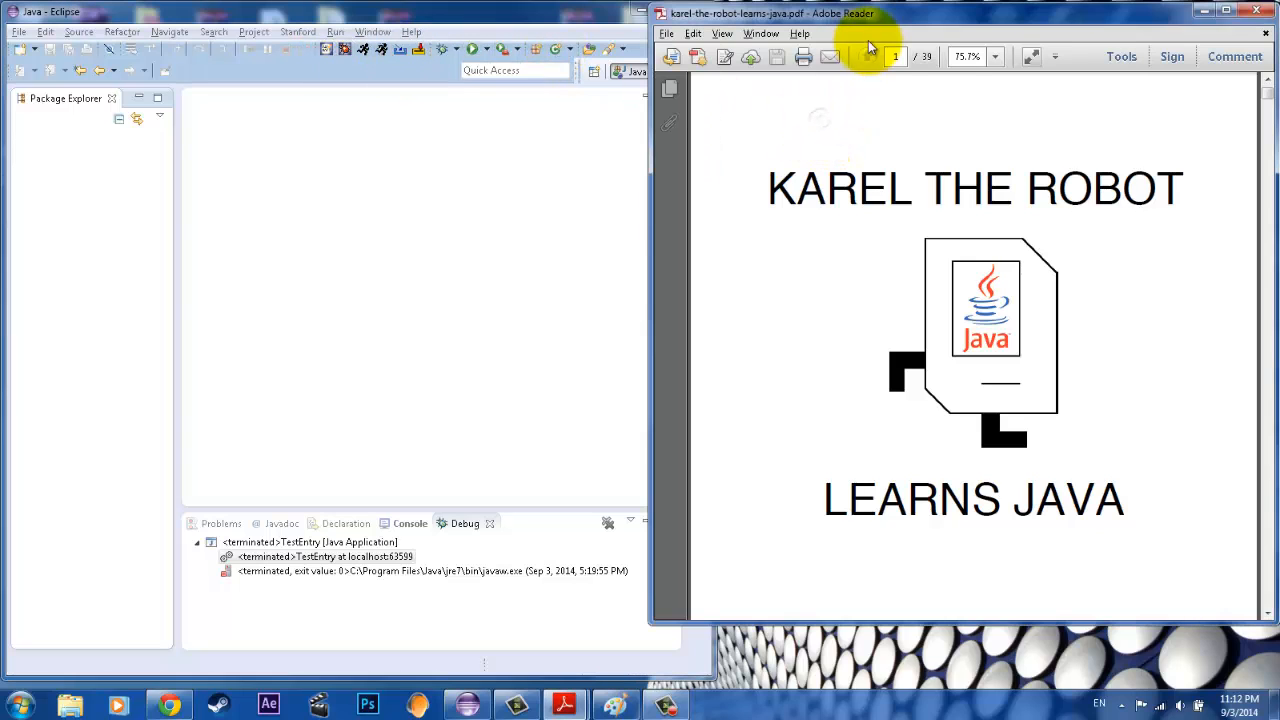
mouse_move(1178, 138)
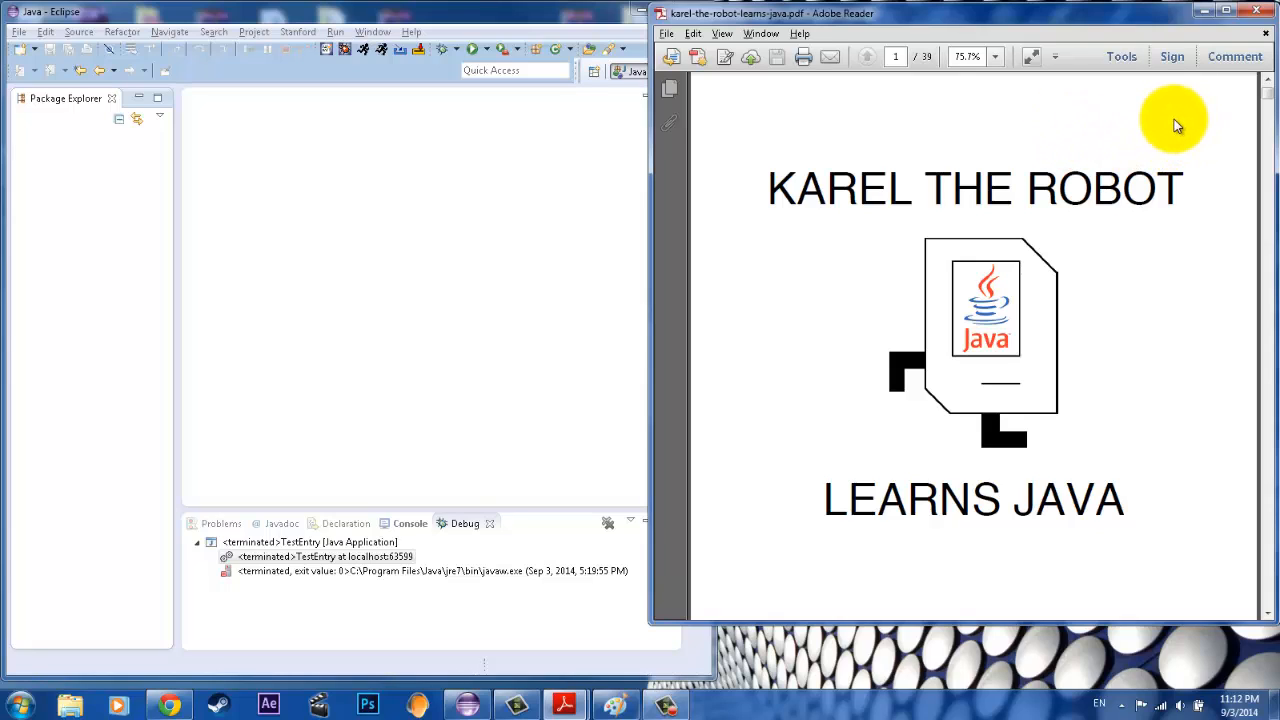
mouse_move(1142, 168)
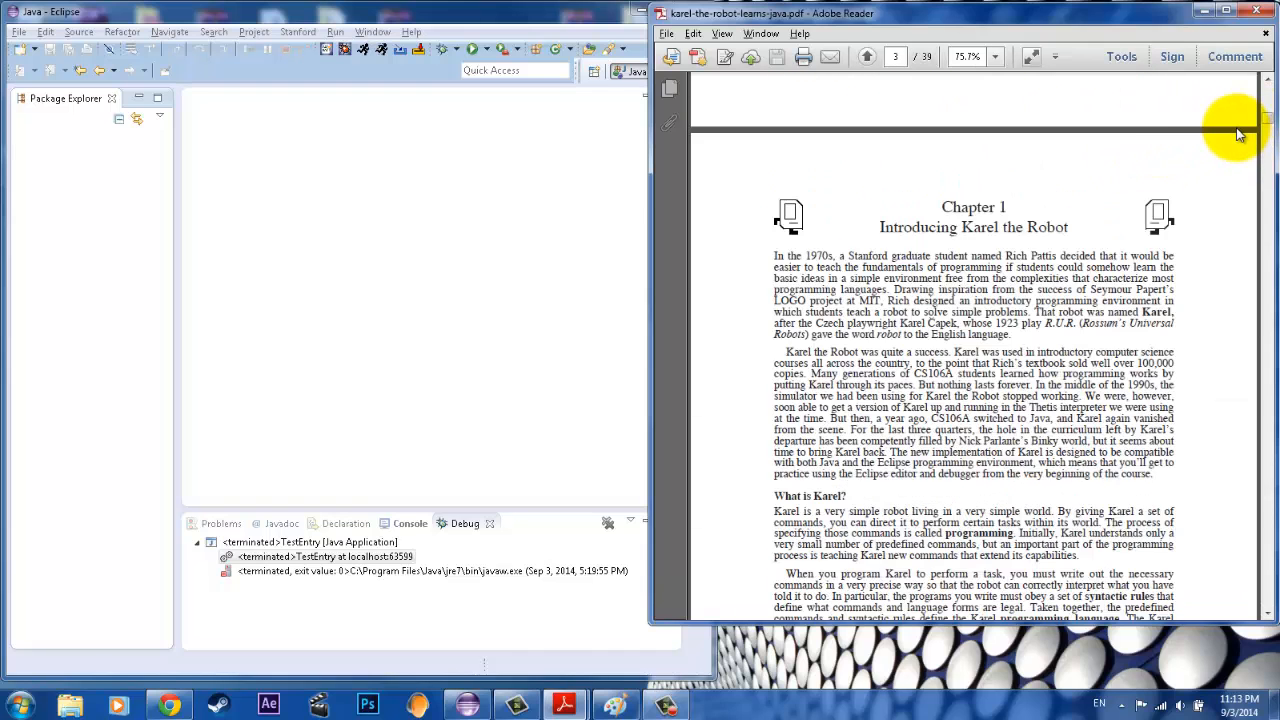
Step: Scroll the Karel book through Chapter 1 to the Appendix A Reference Card
scroll("down", 3)
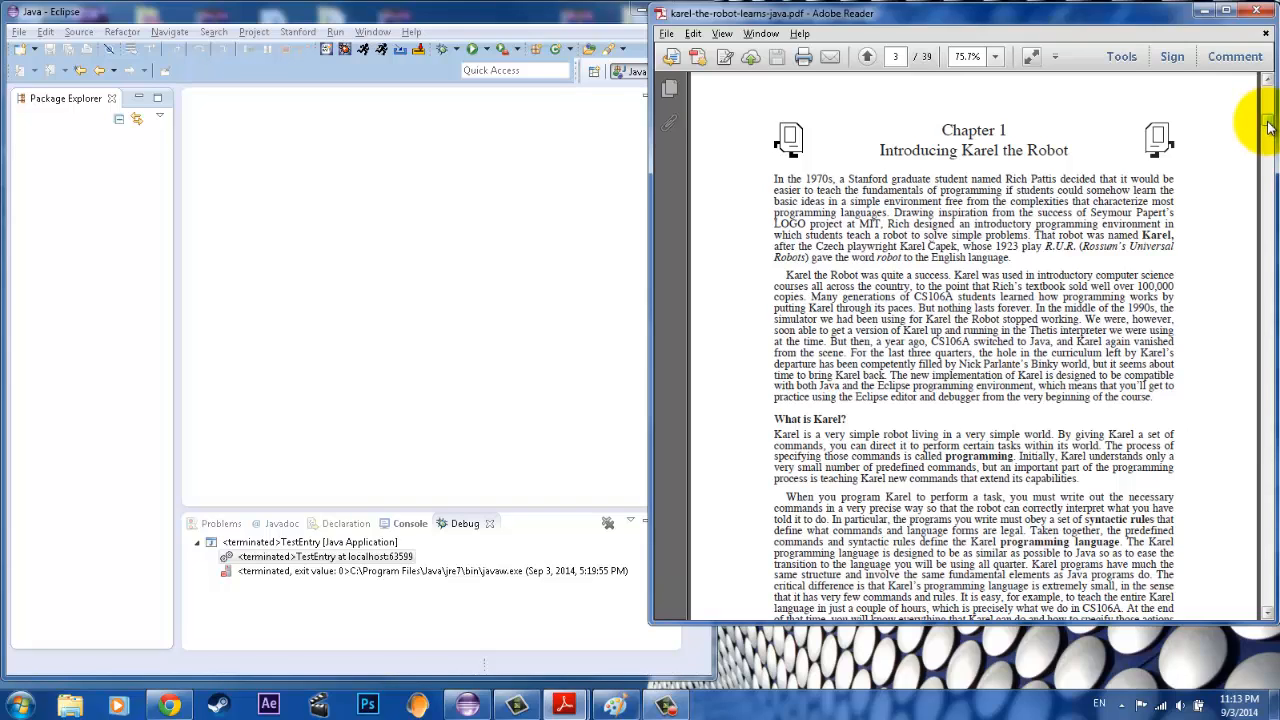
mouse_move(1267, 118)
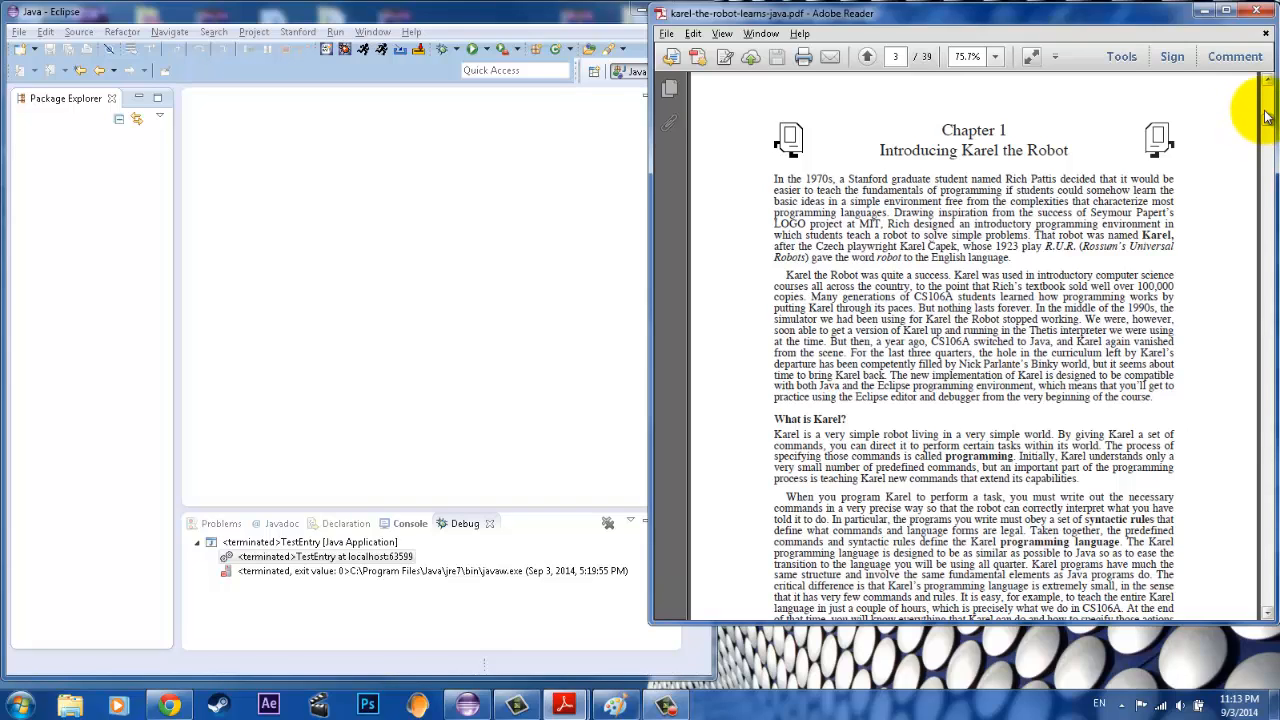
mouse_move(1268, 120)
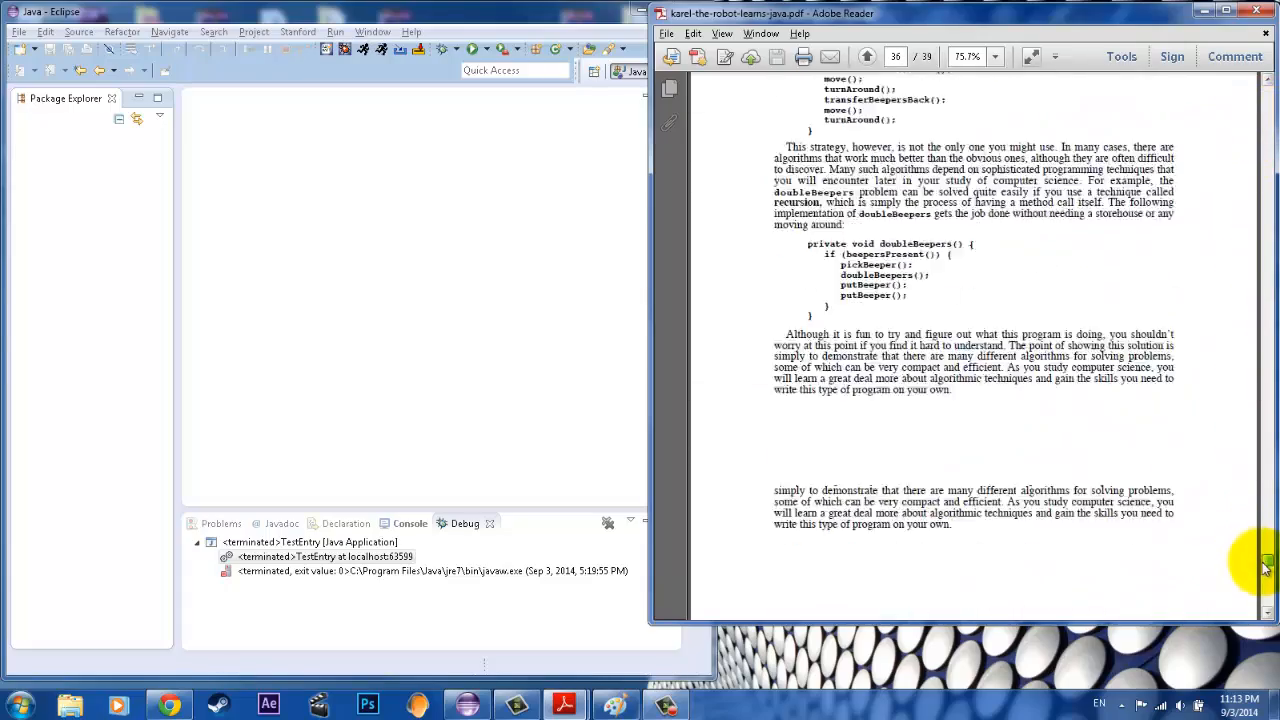
scroll("down", 3)
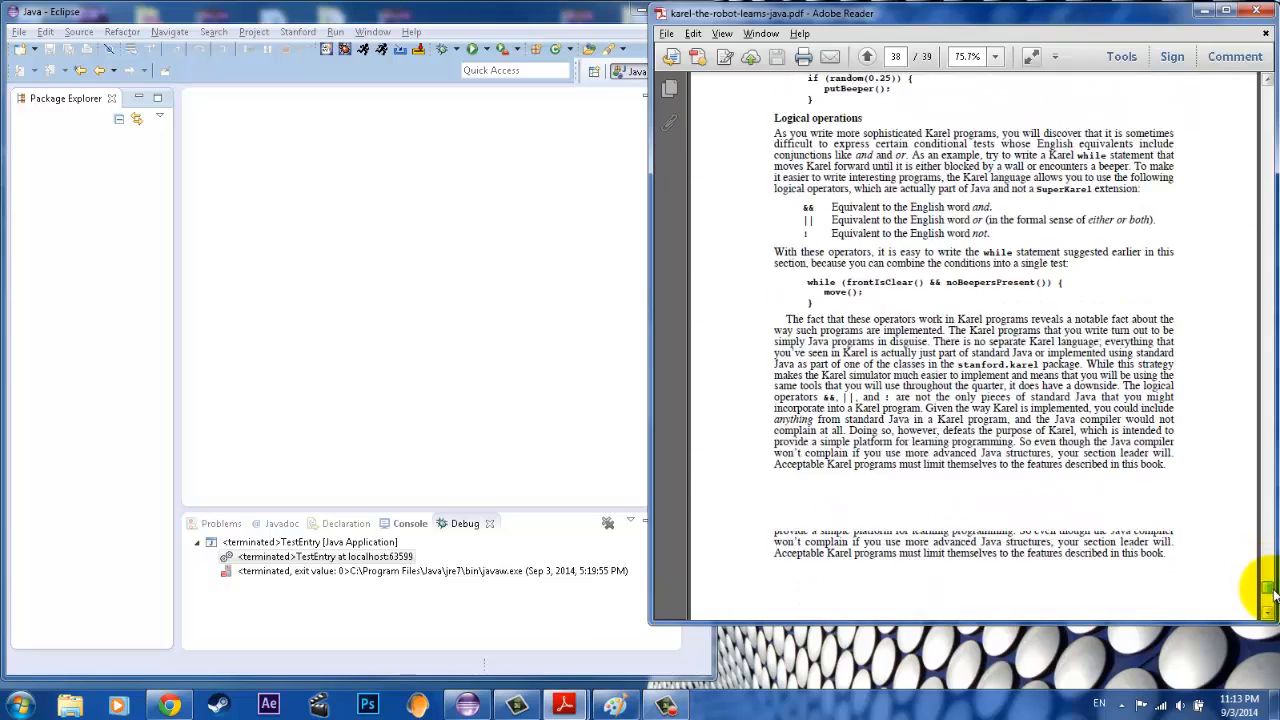
scroll("down", 3)
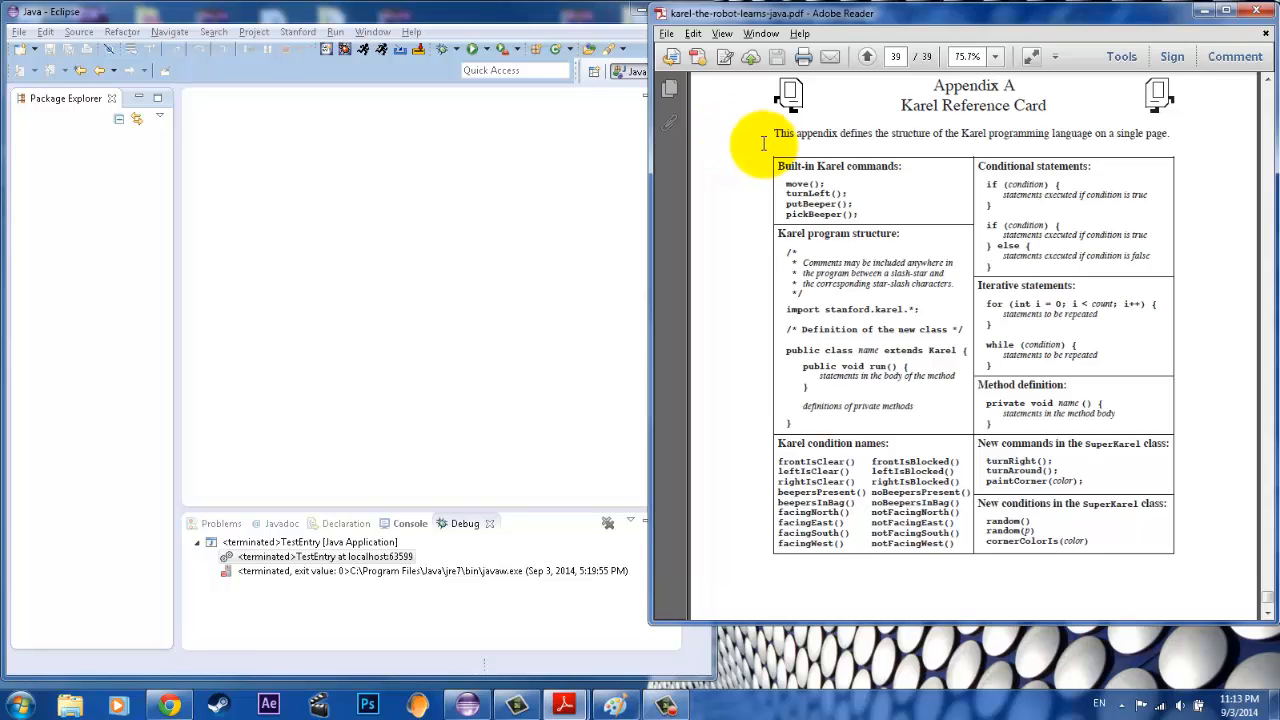
mouse_move(759, 145)
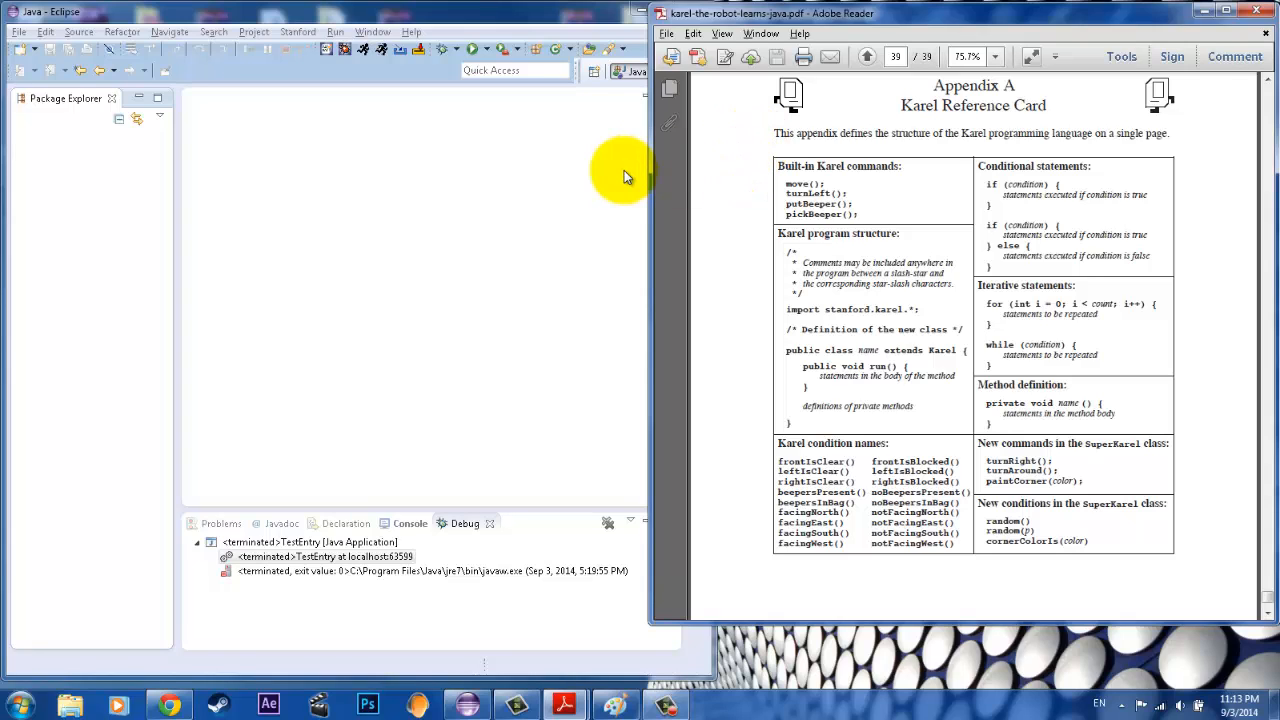
mouse_move(640, 165)
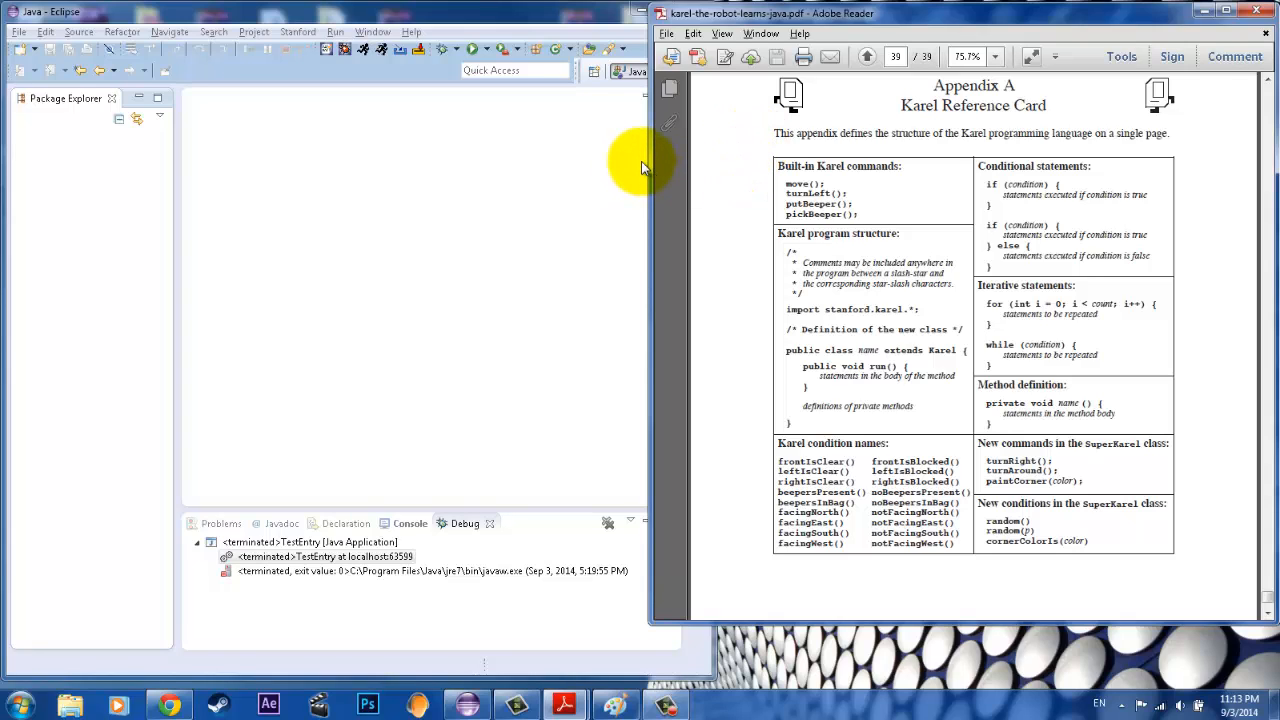
Step: Import Assignment1 as an existing project from the Teaching Set folder
left_click(122, 180)
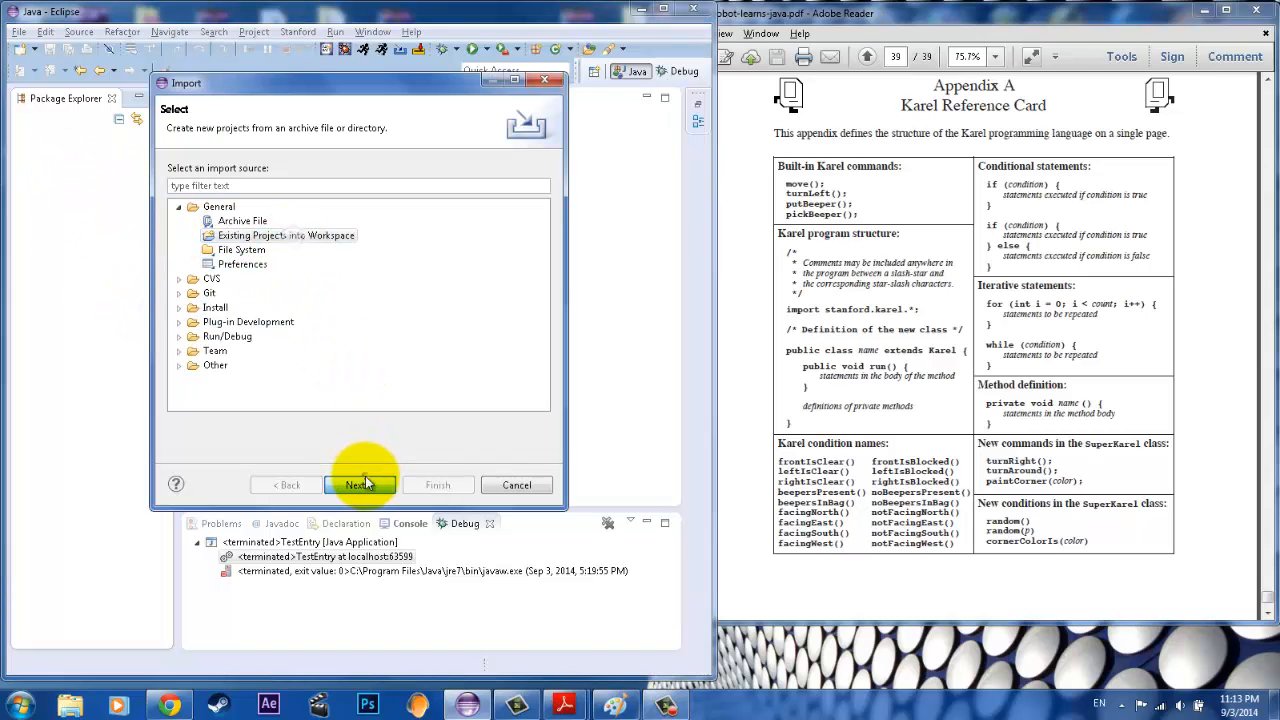
left_click(355, 485)
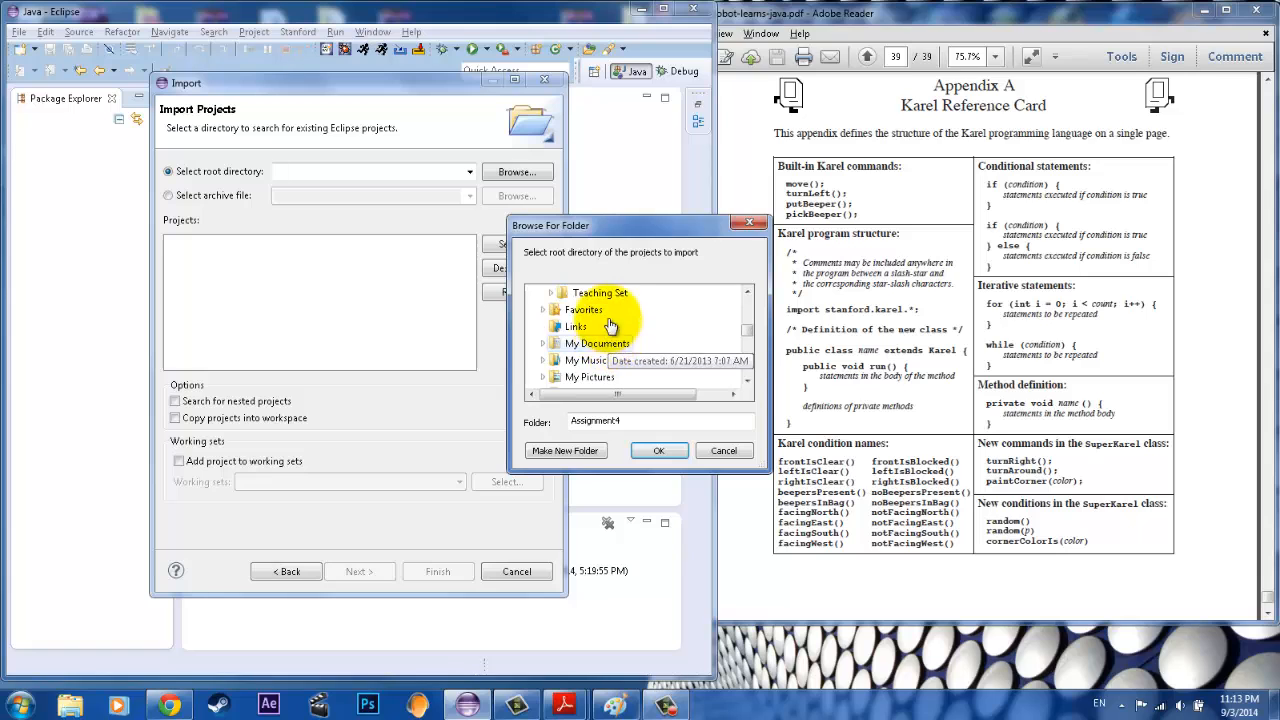
left_click(600, 327)
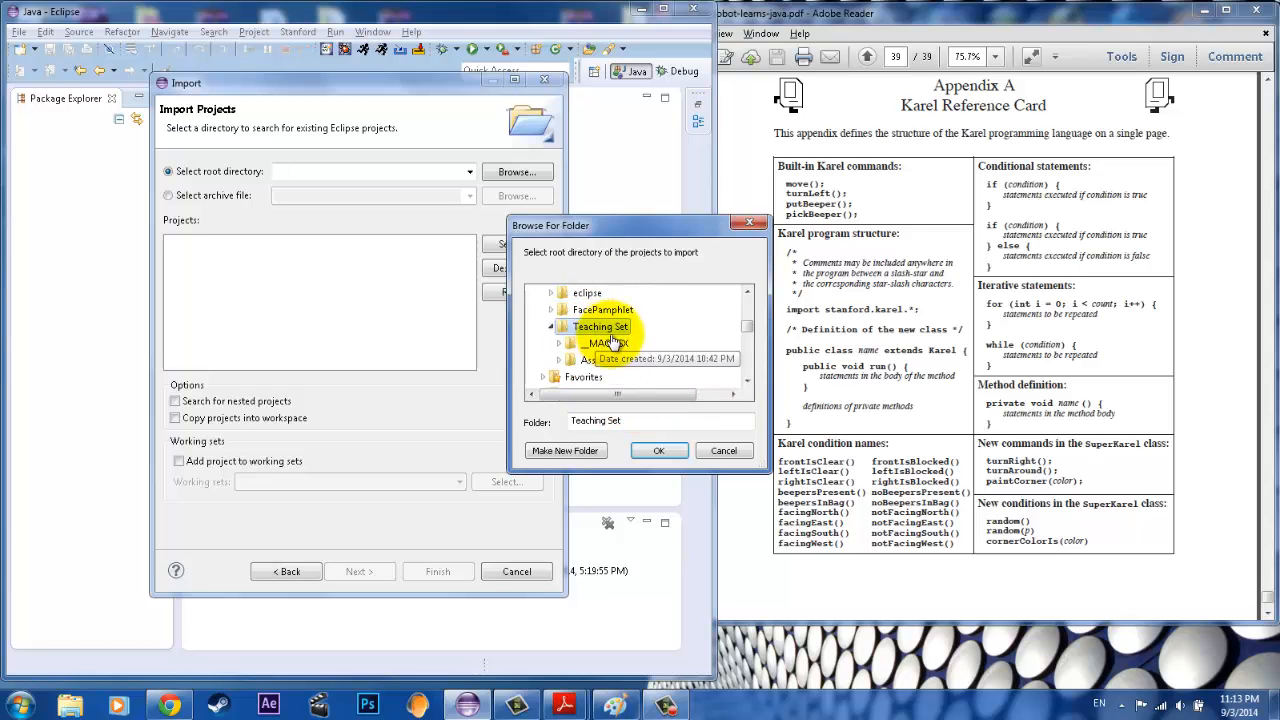
left_click(658, 450)
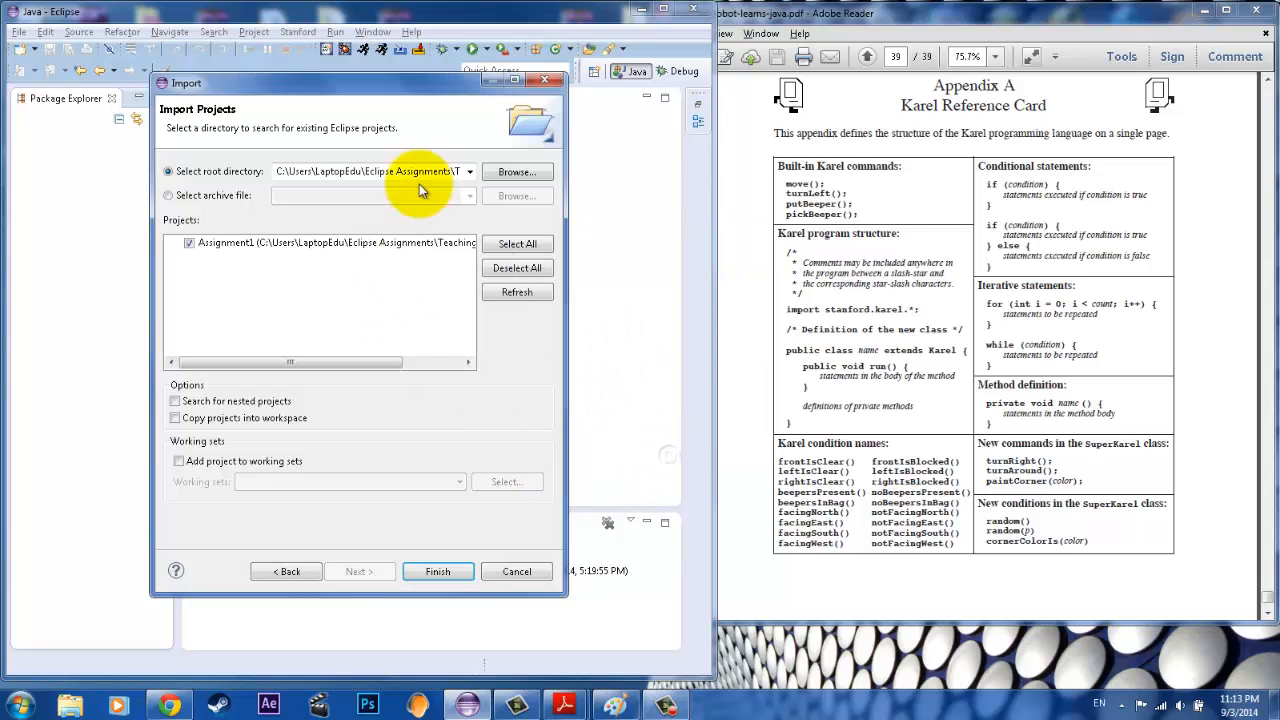
left_click(437, 571)
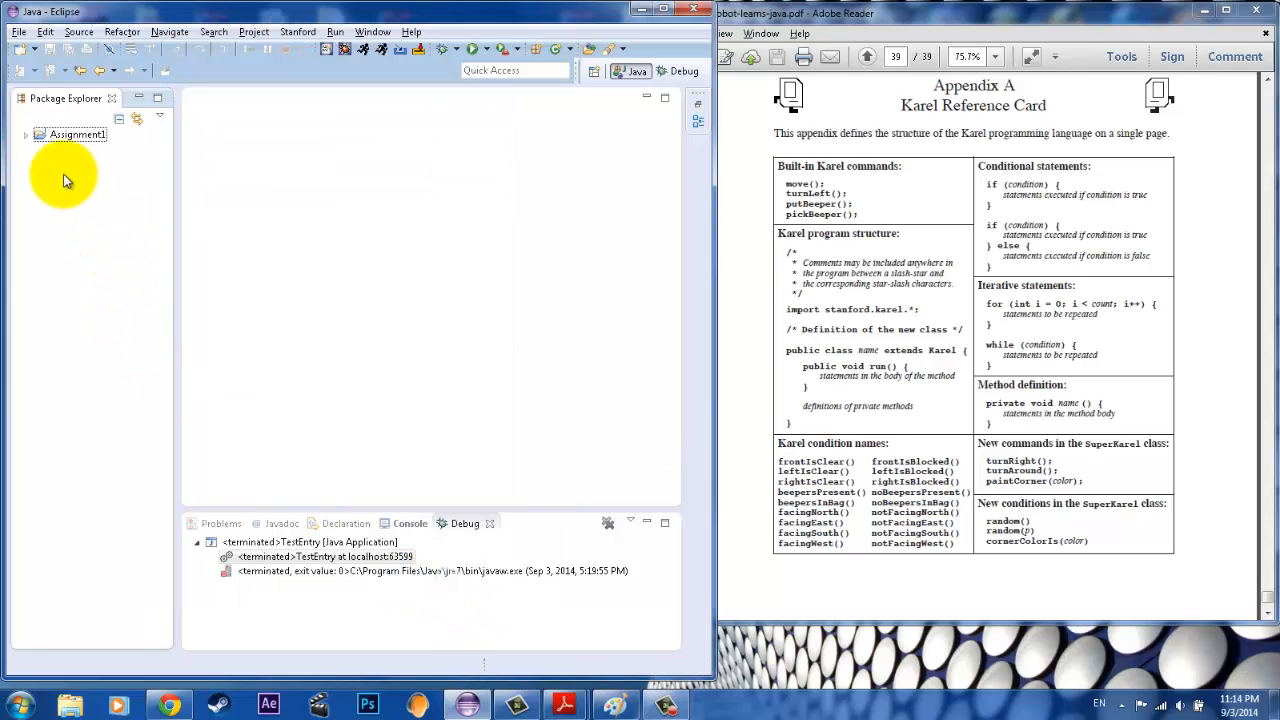
Step: Bring up the H03 handout showing Problem 1, CollectNewspaperKarel
left_click(25, 134)
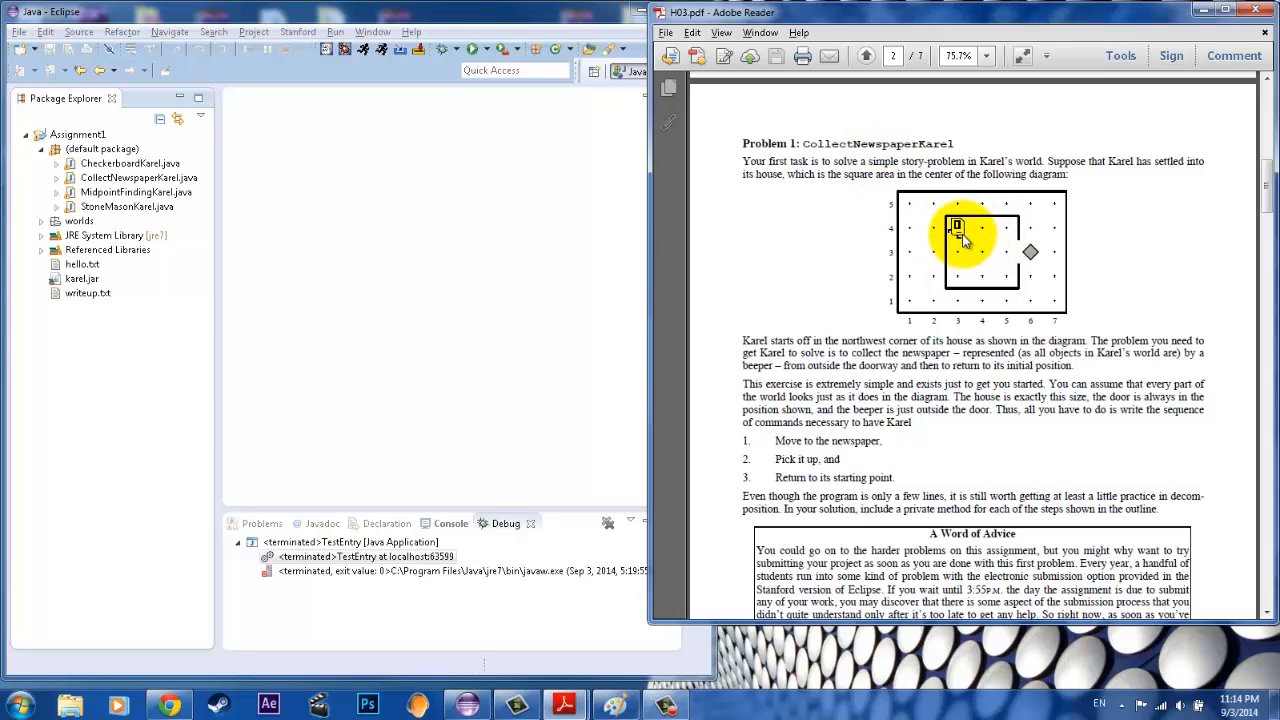
mouse_move(1012, 247)
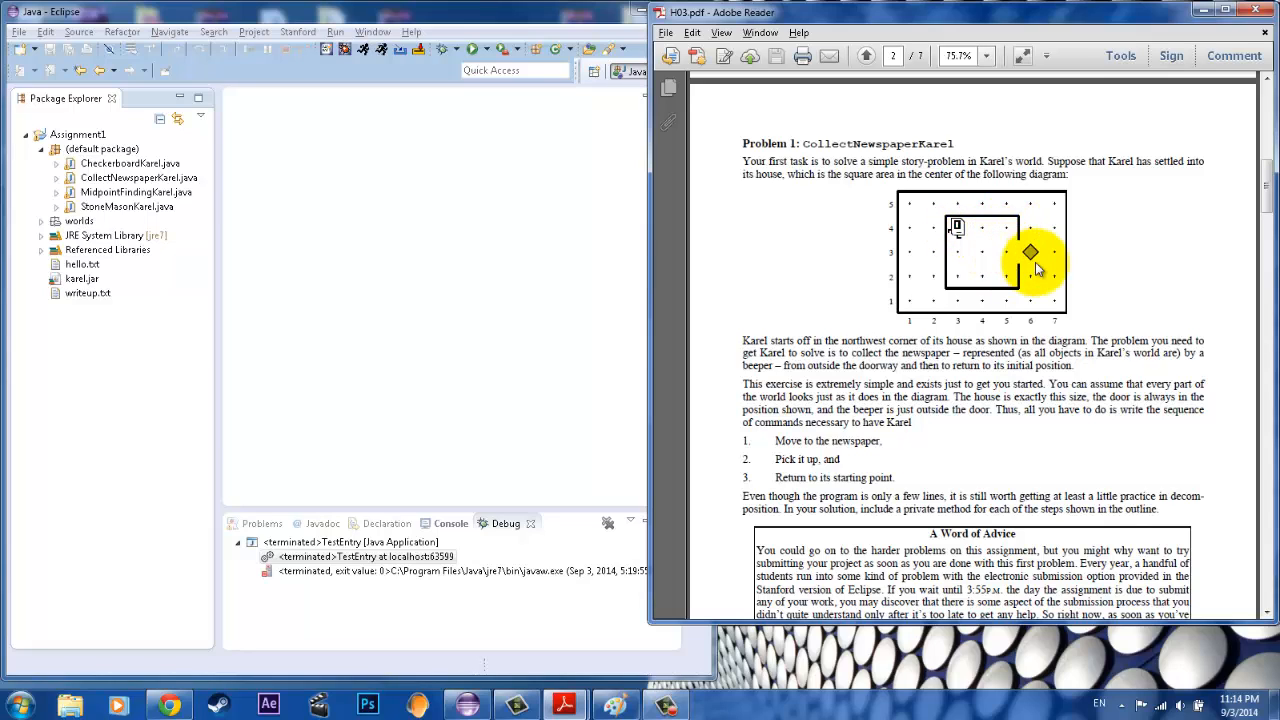
mouse_move(1028, 255)
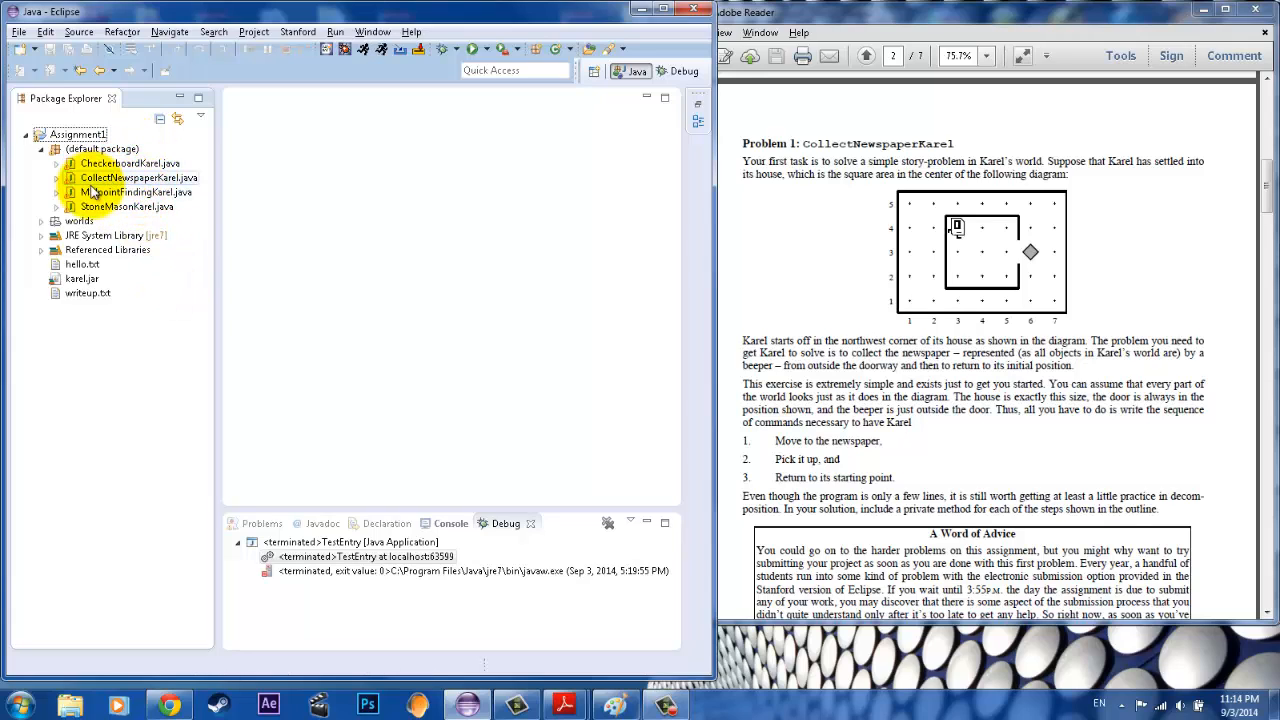
Step: Open CollectNewspaperKarel.java and select its stanford.karel import line
double_click(140, 177)
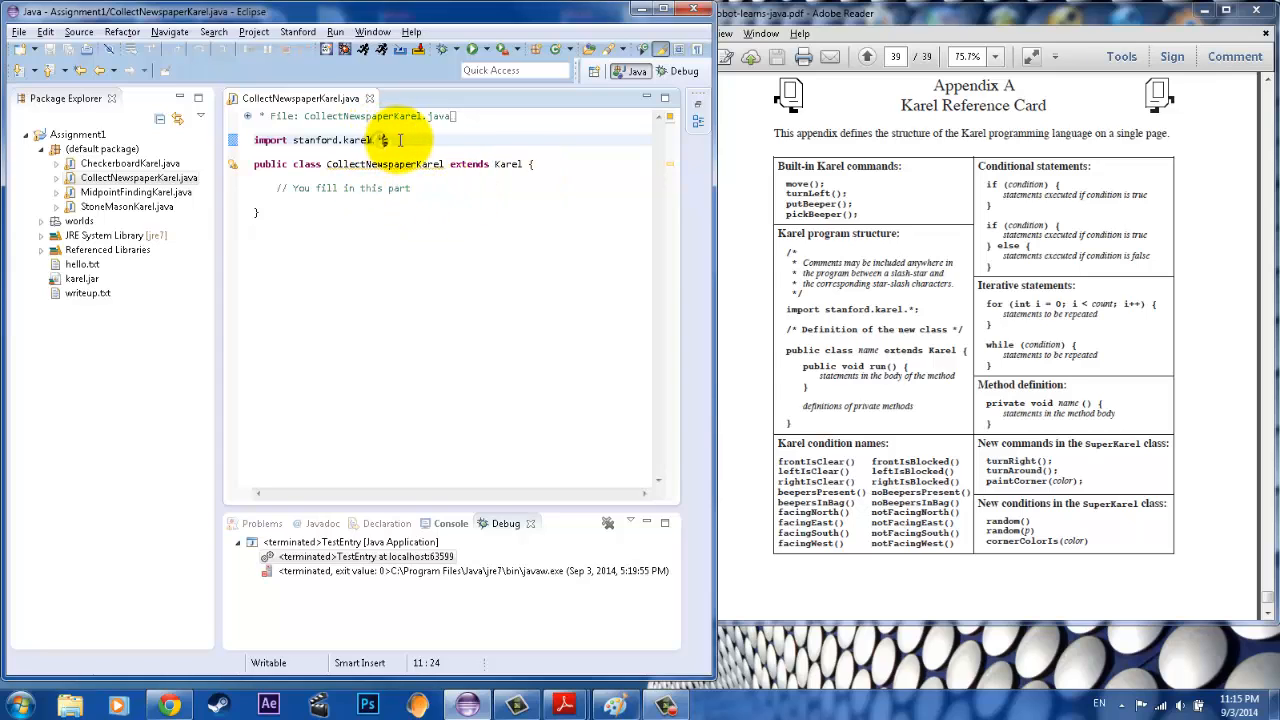
triple_click(320, 140)
type(";")
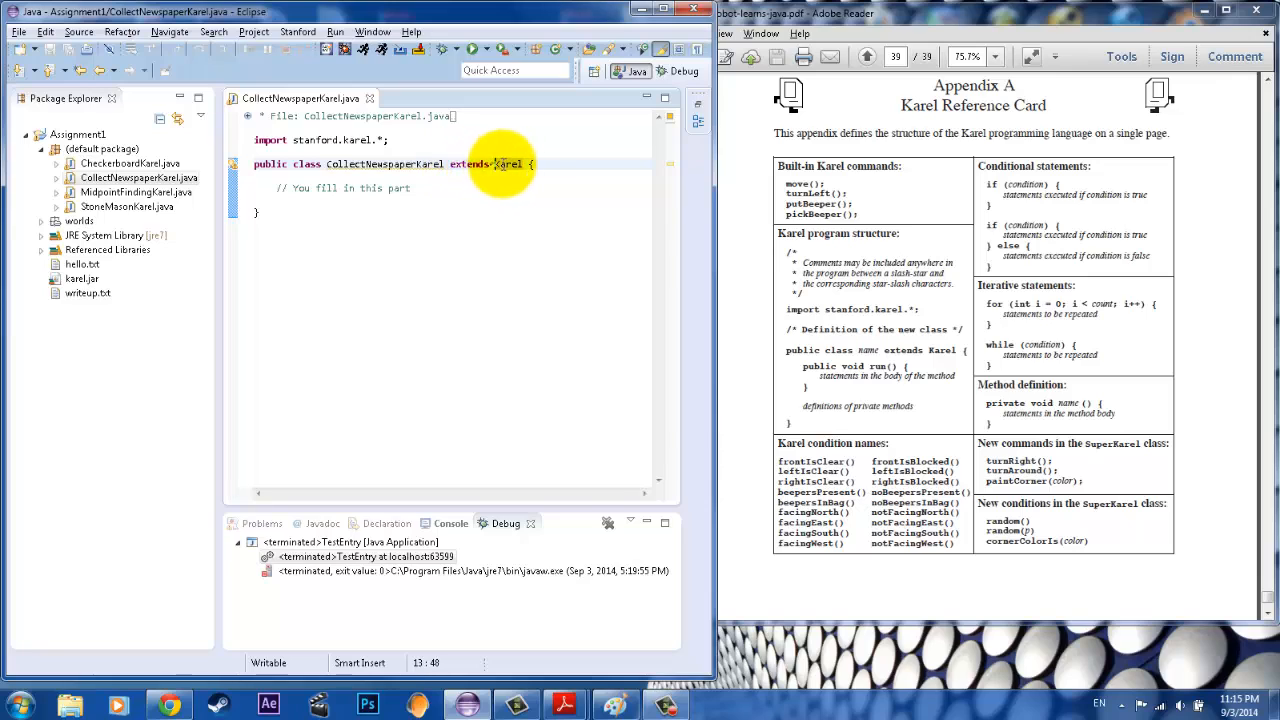
double_click(509, 164)
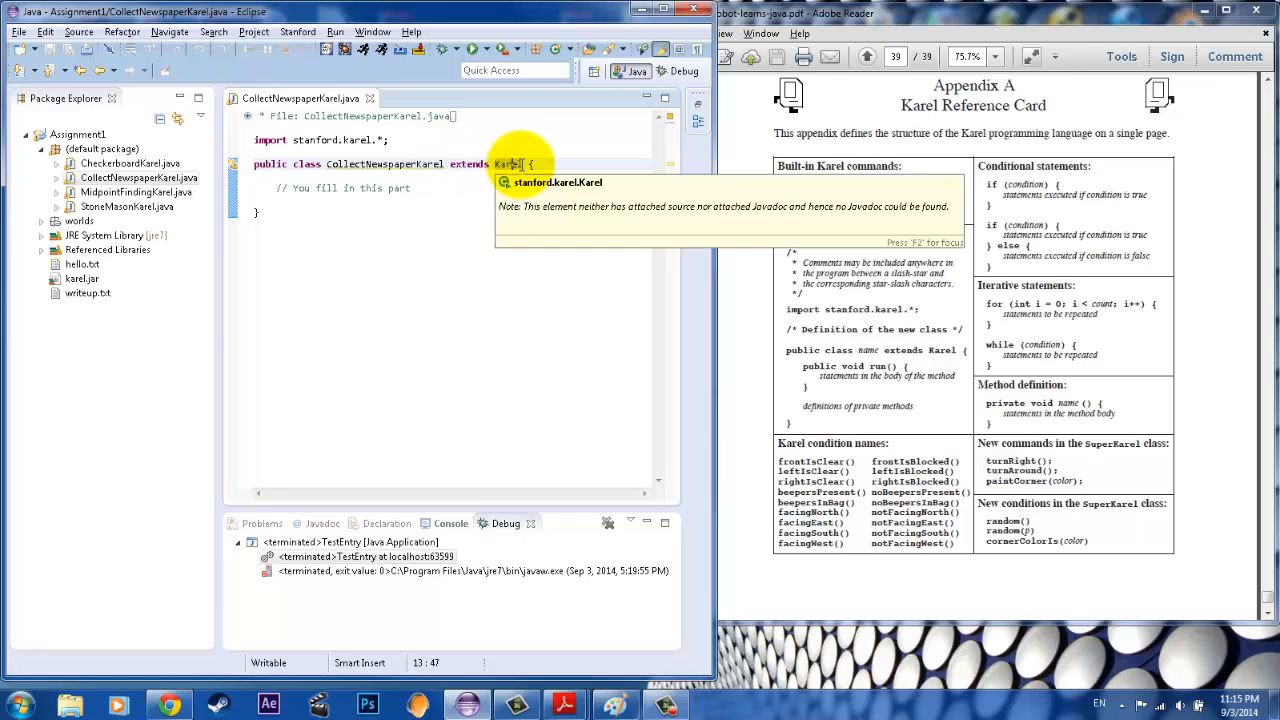
double_click(508, 164)
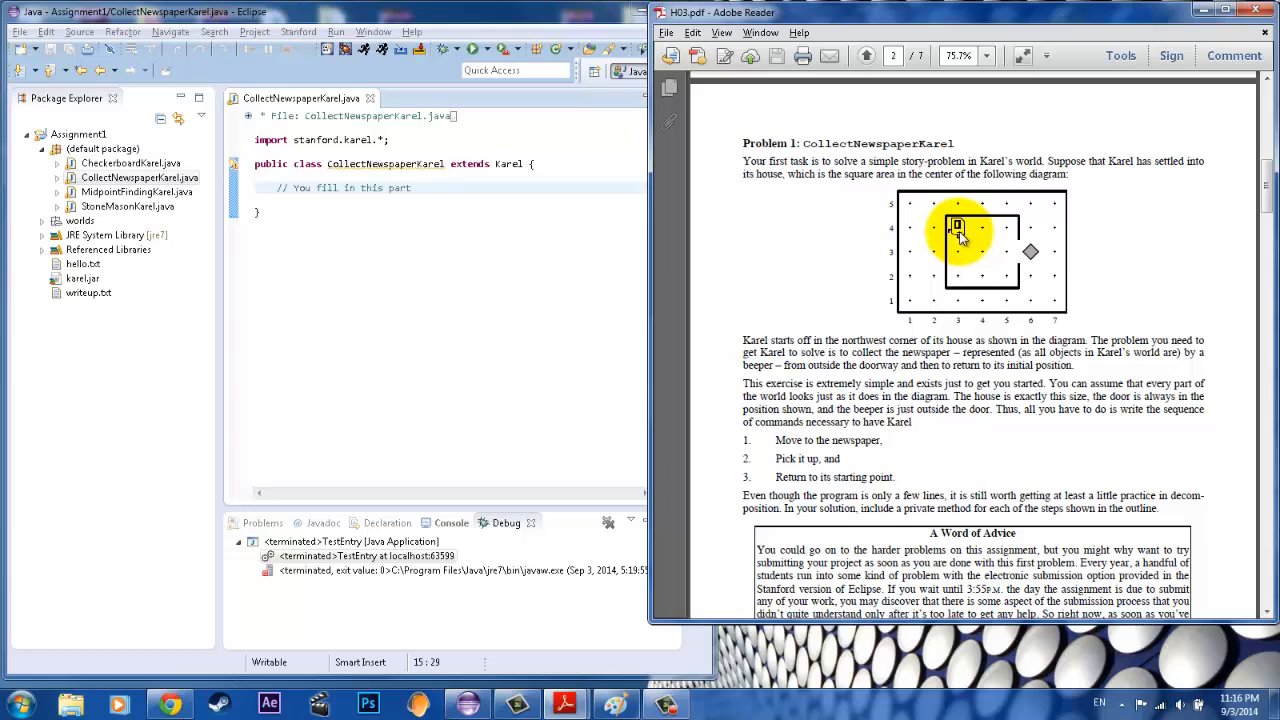
mouse_move(993, 236)
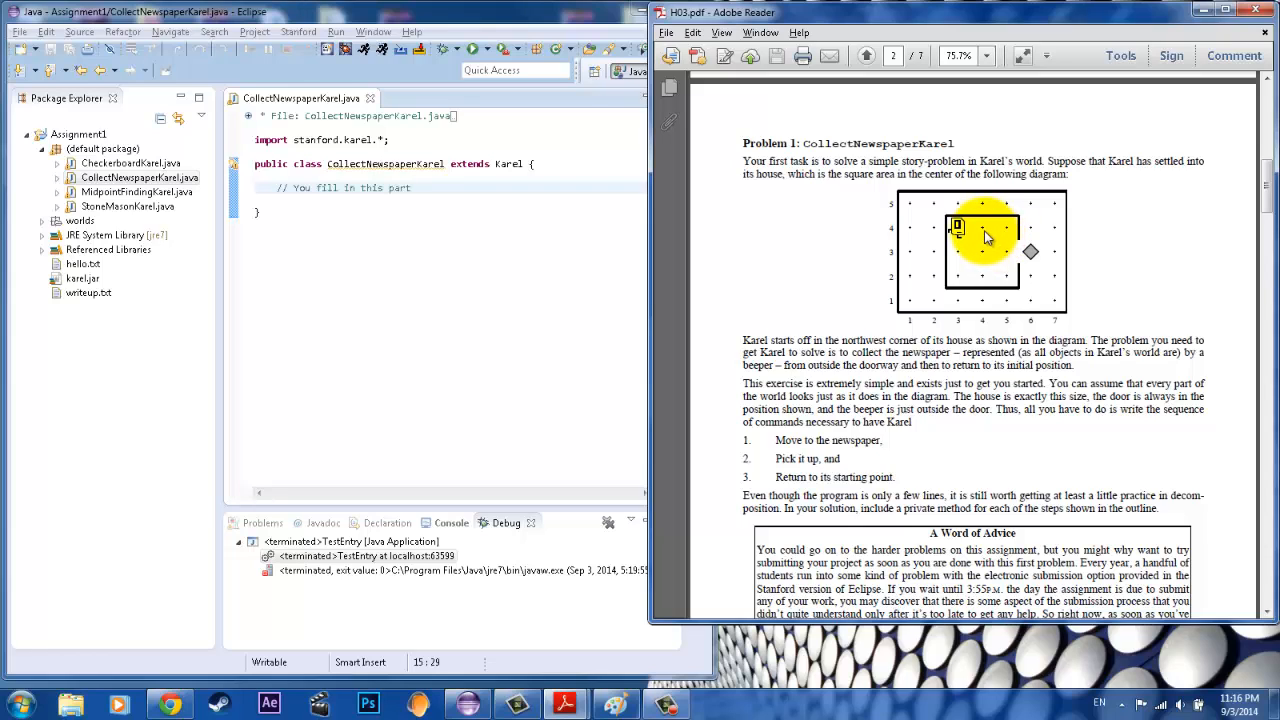
mouse_move(965, 250)
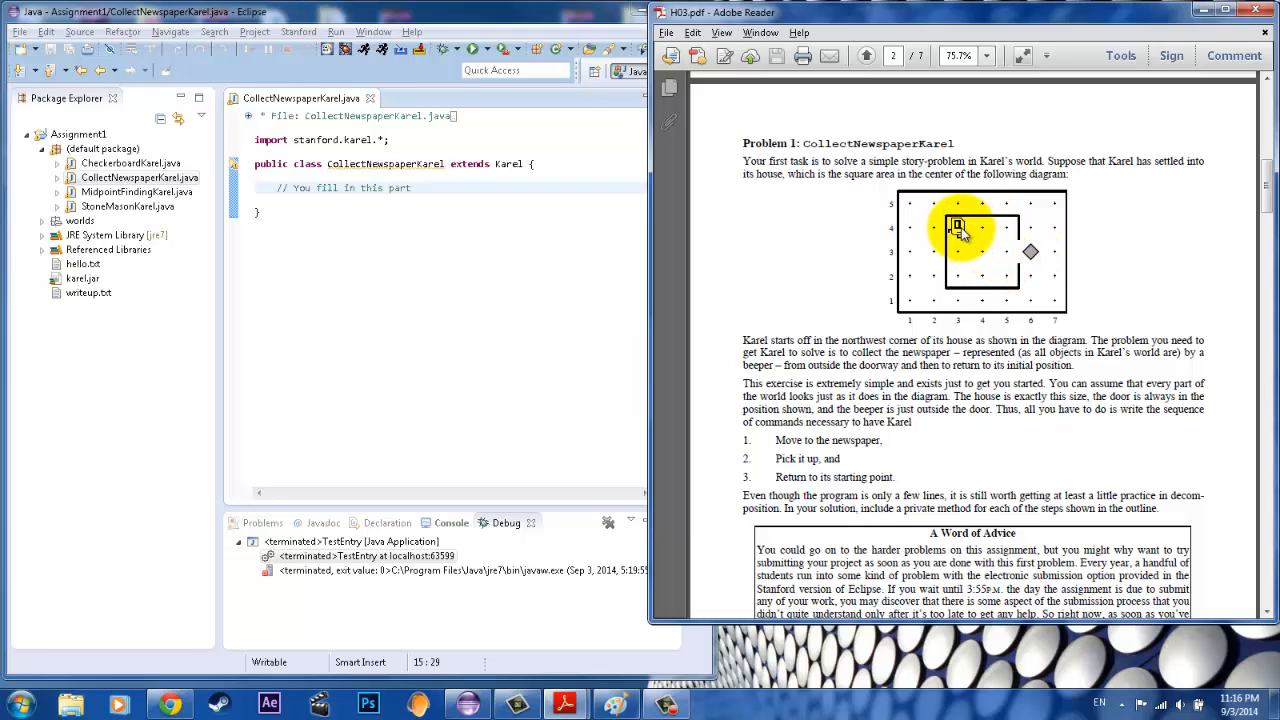
mouse_move(960, 262)
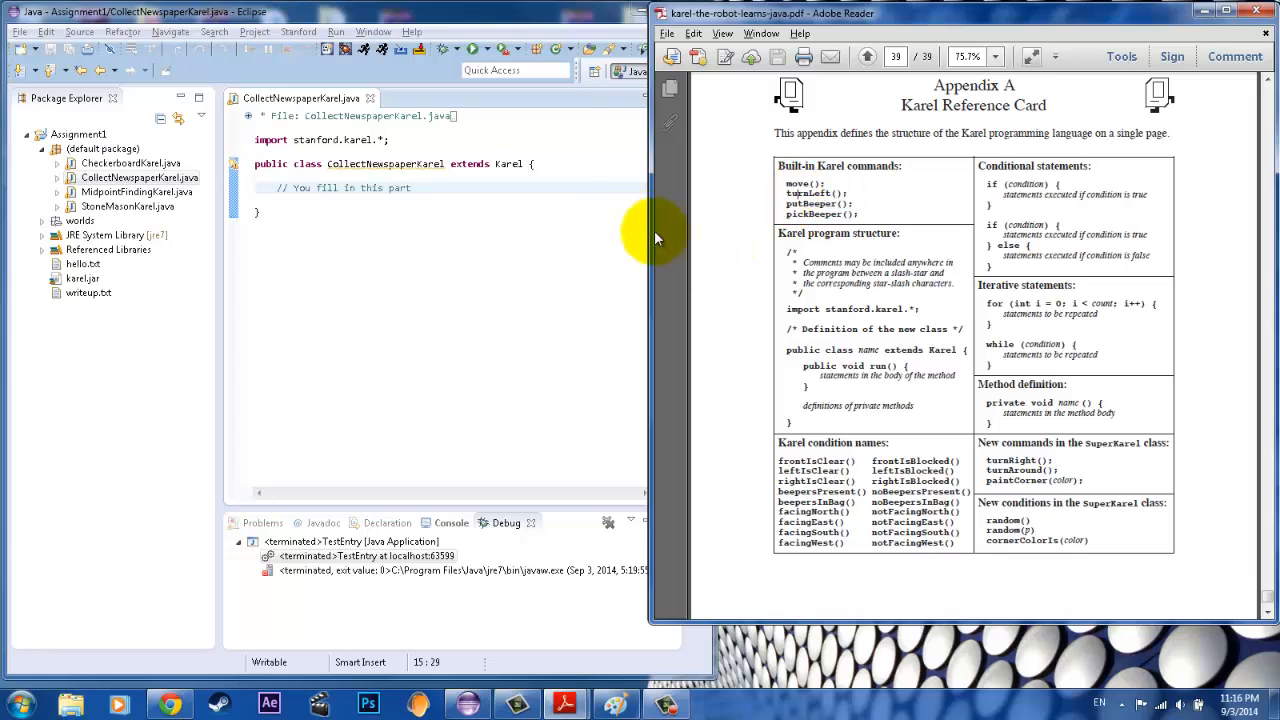
mouse_move(618, 208)
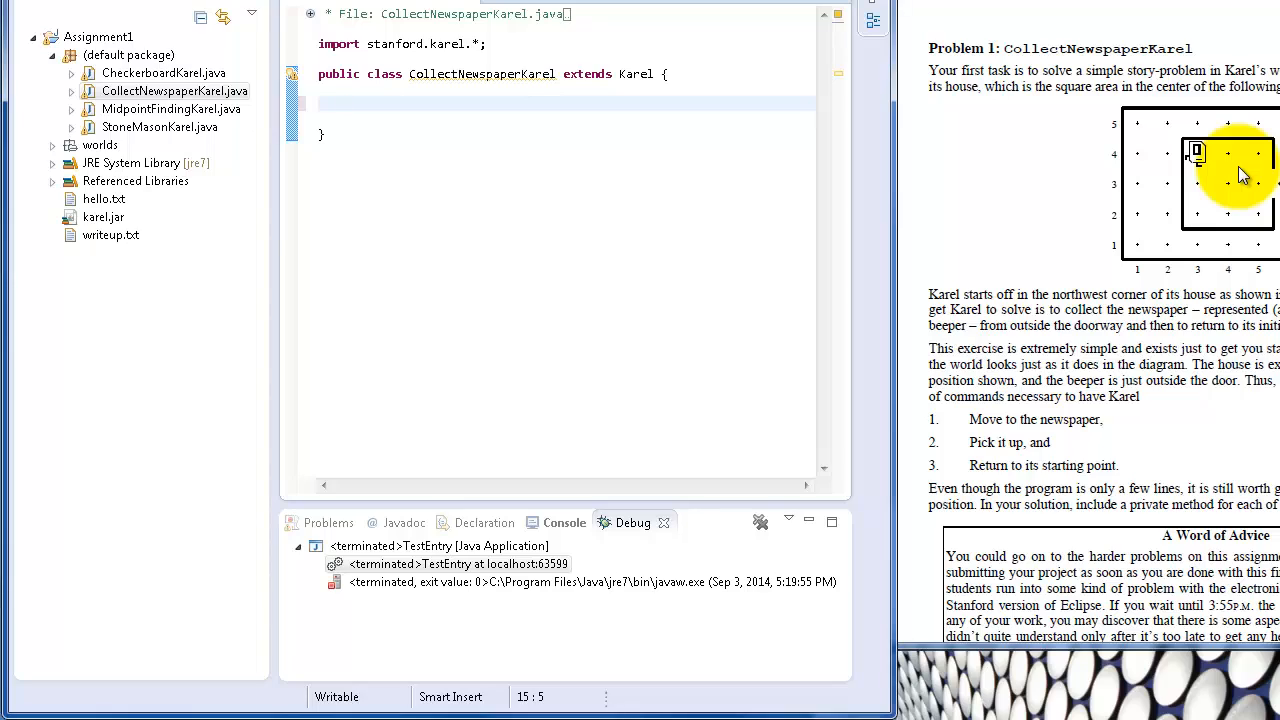
Step: Type two move(); calls and begin a public run method above them
type("move();")
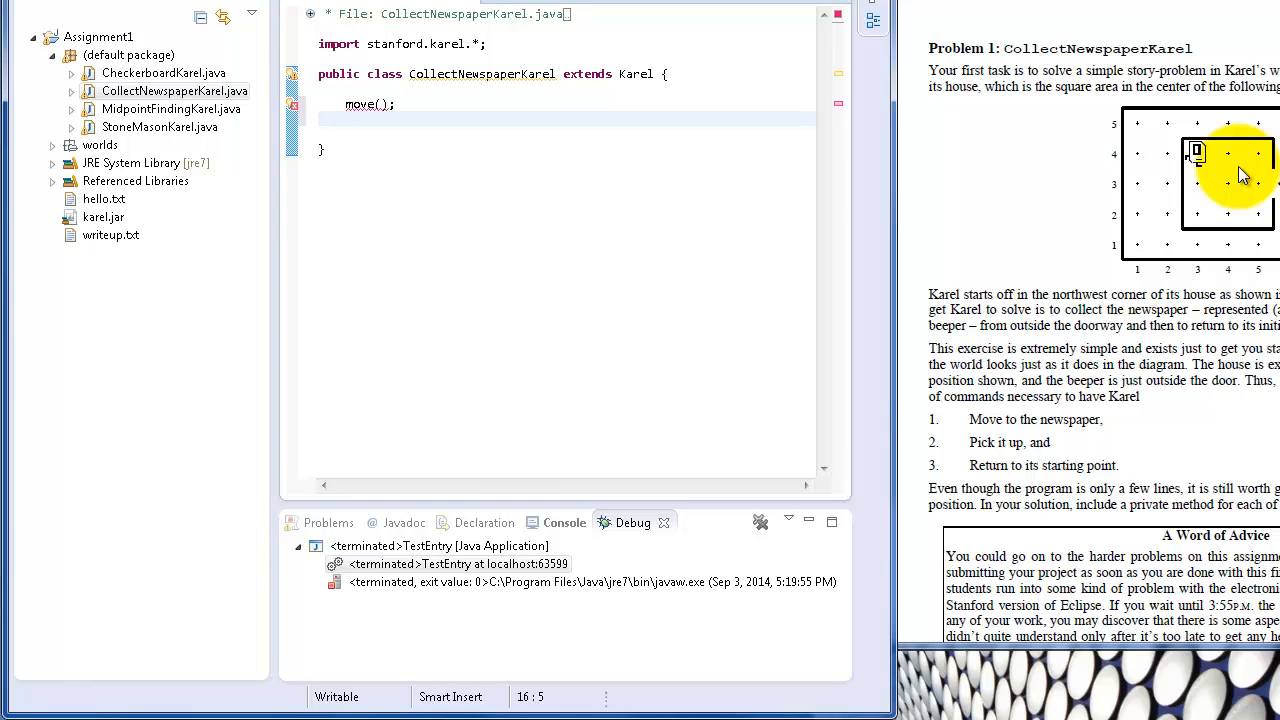
type("move();")
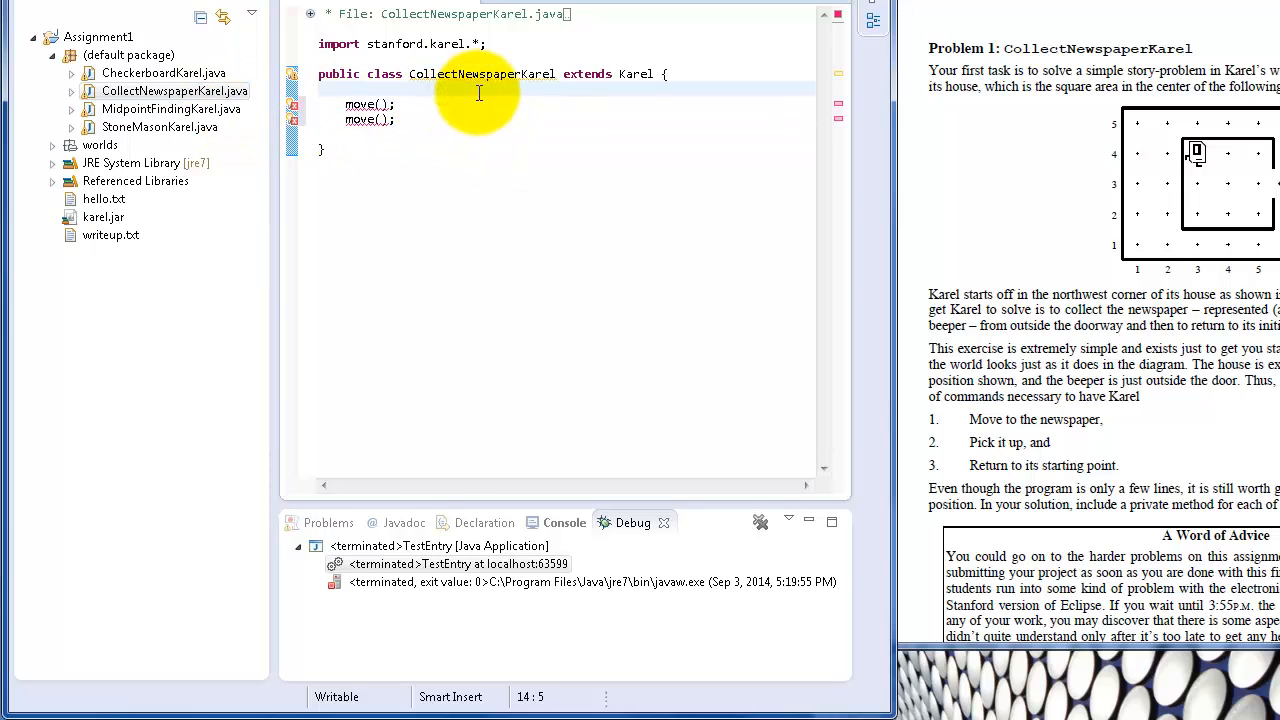
type("public void ru")
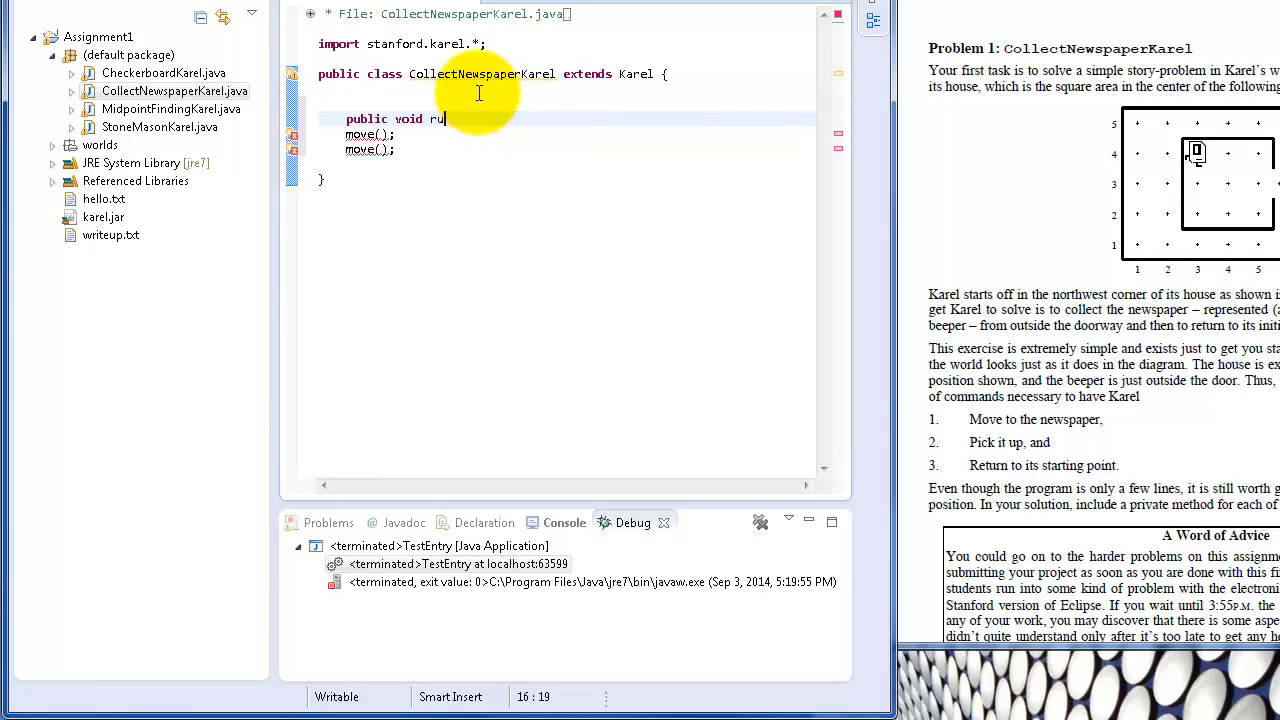
Step: Complete the run(){ header so both move(); calls sit inside it
type("n(){")
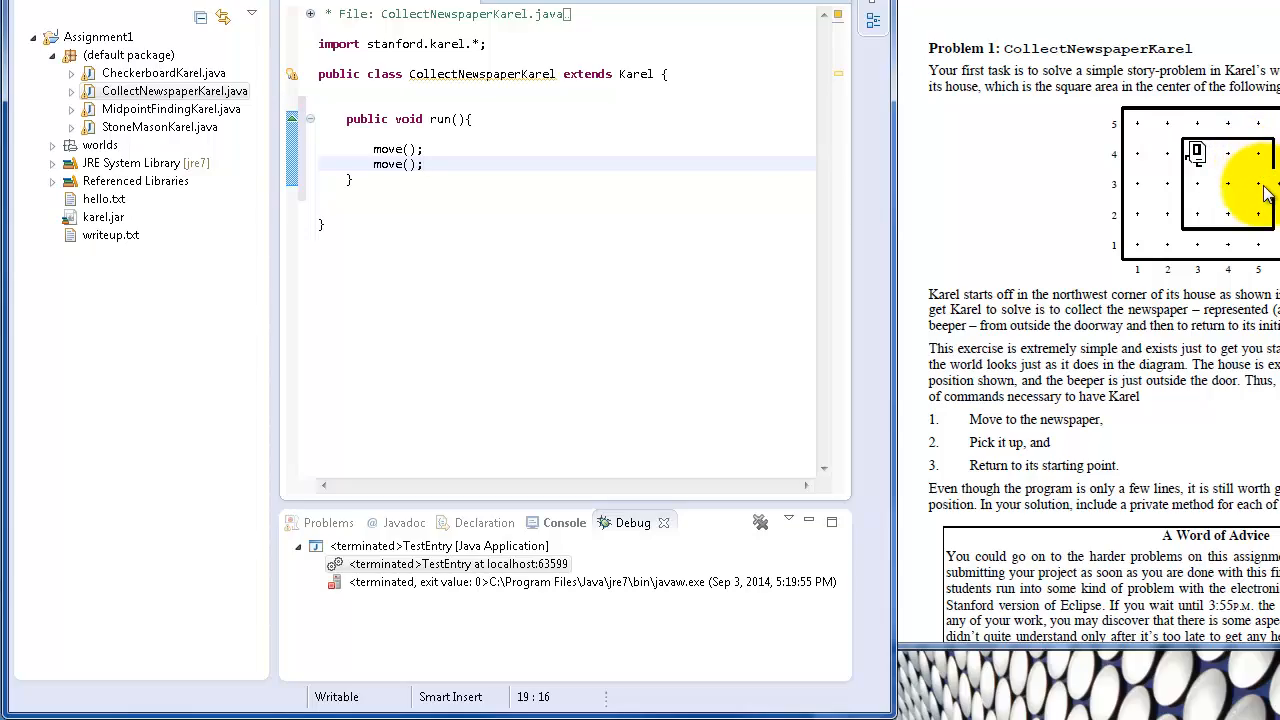
key("alt+tab")
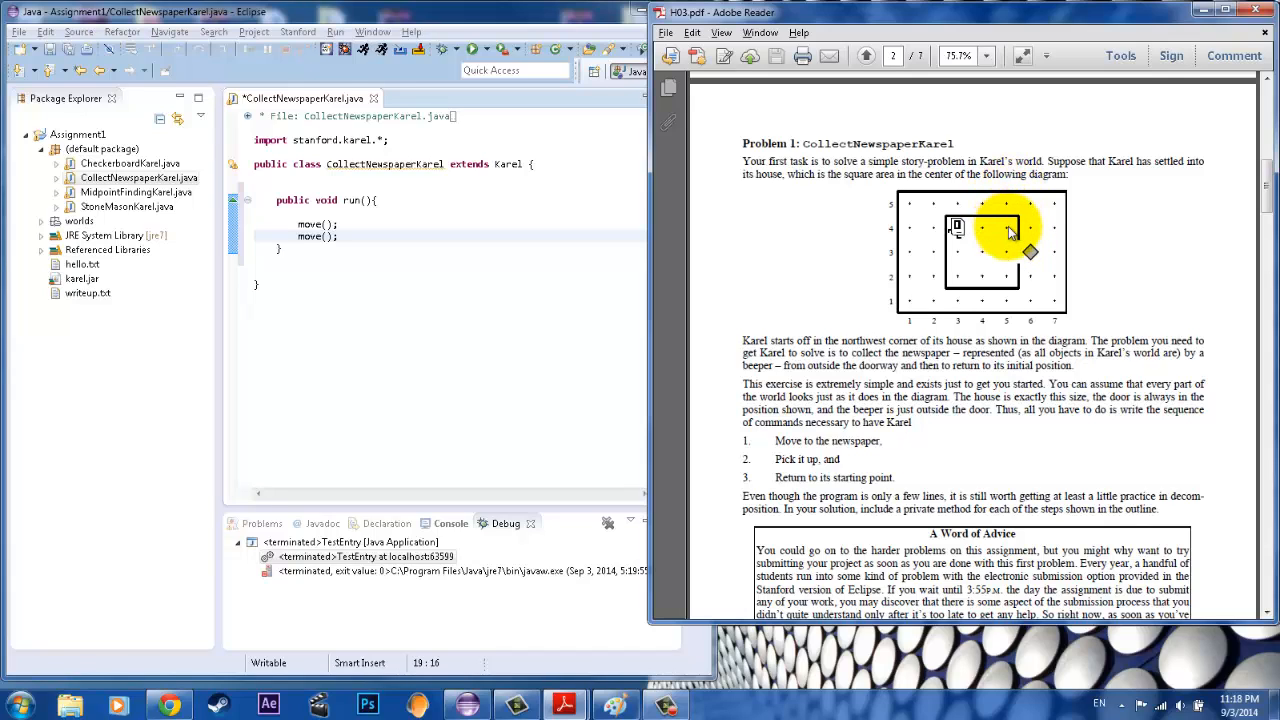
mouse_move(1010, 262)
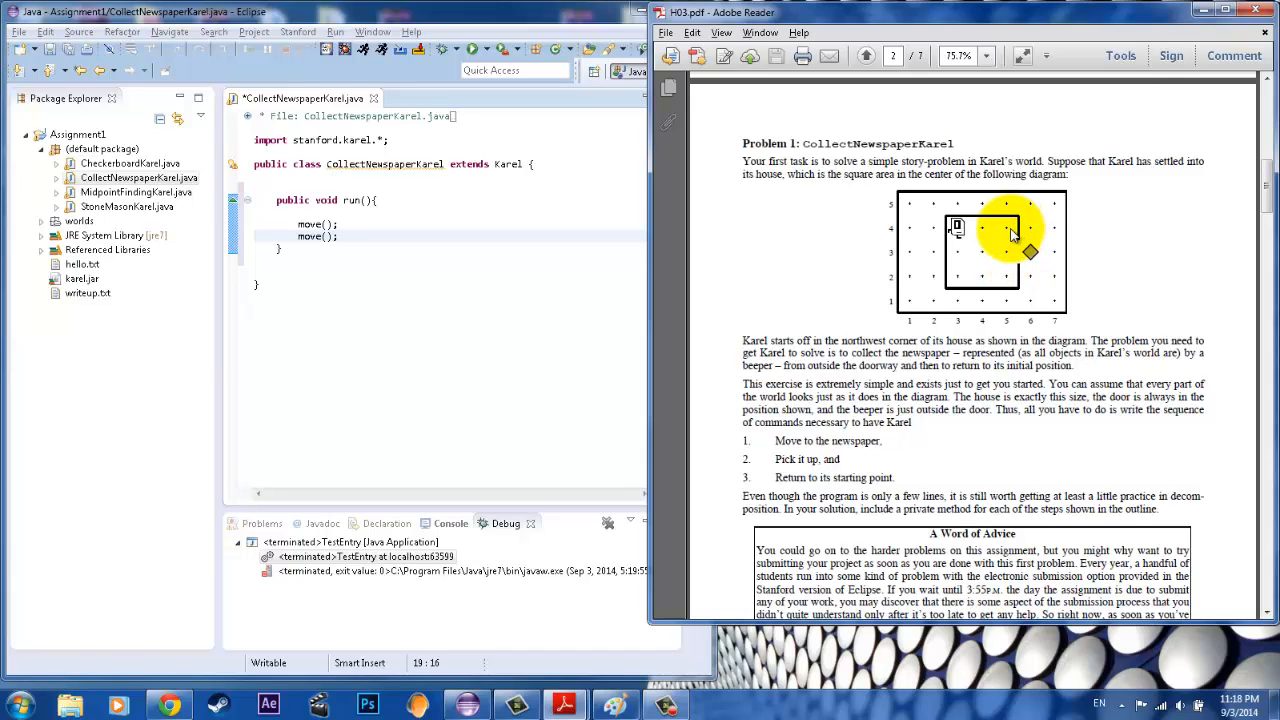
Step: Add three turnLeft(), move(), turnLeft(), move() and pickBeeper() after the moves
left_click(605, 237)
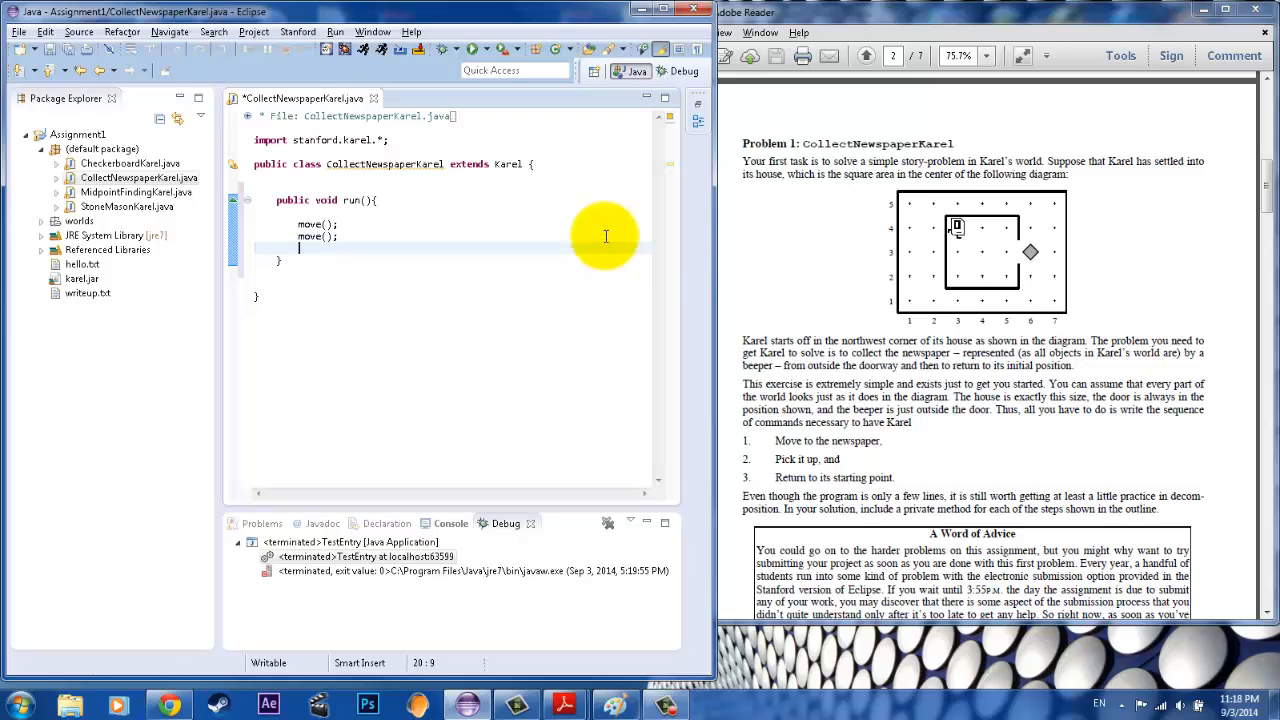
type("turnLeft();")
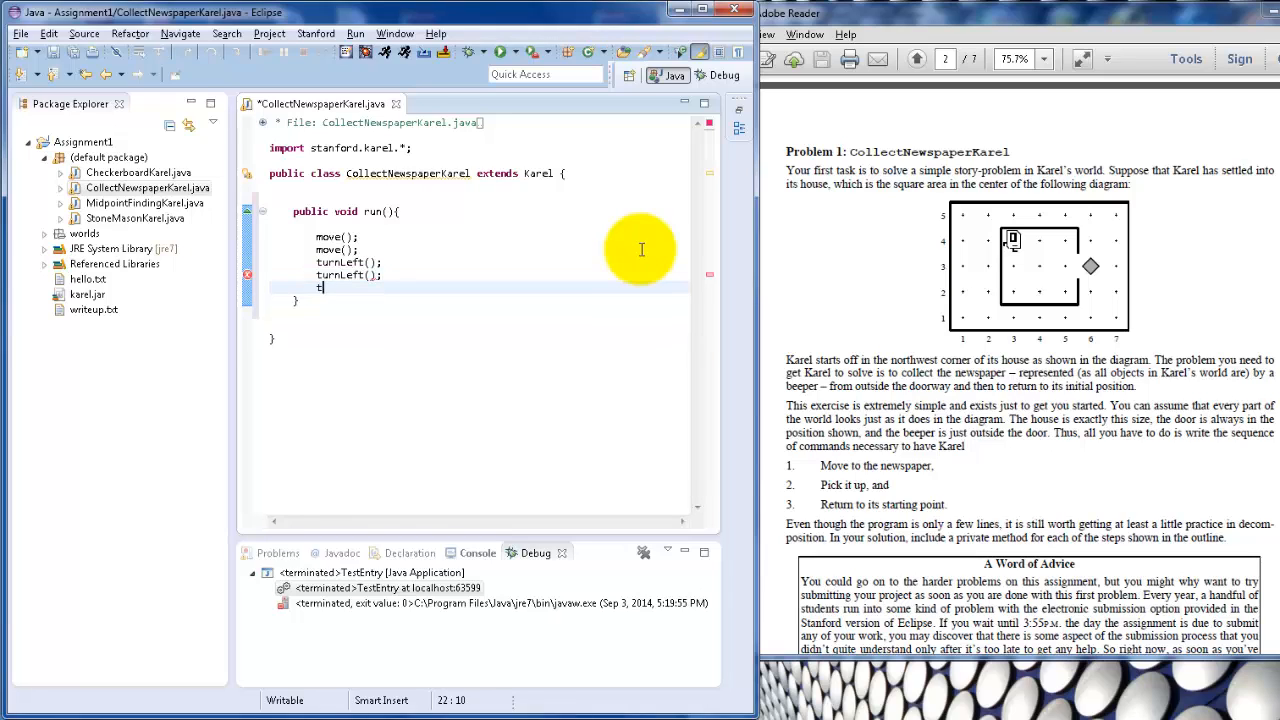
type("turnLeft();")
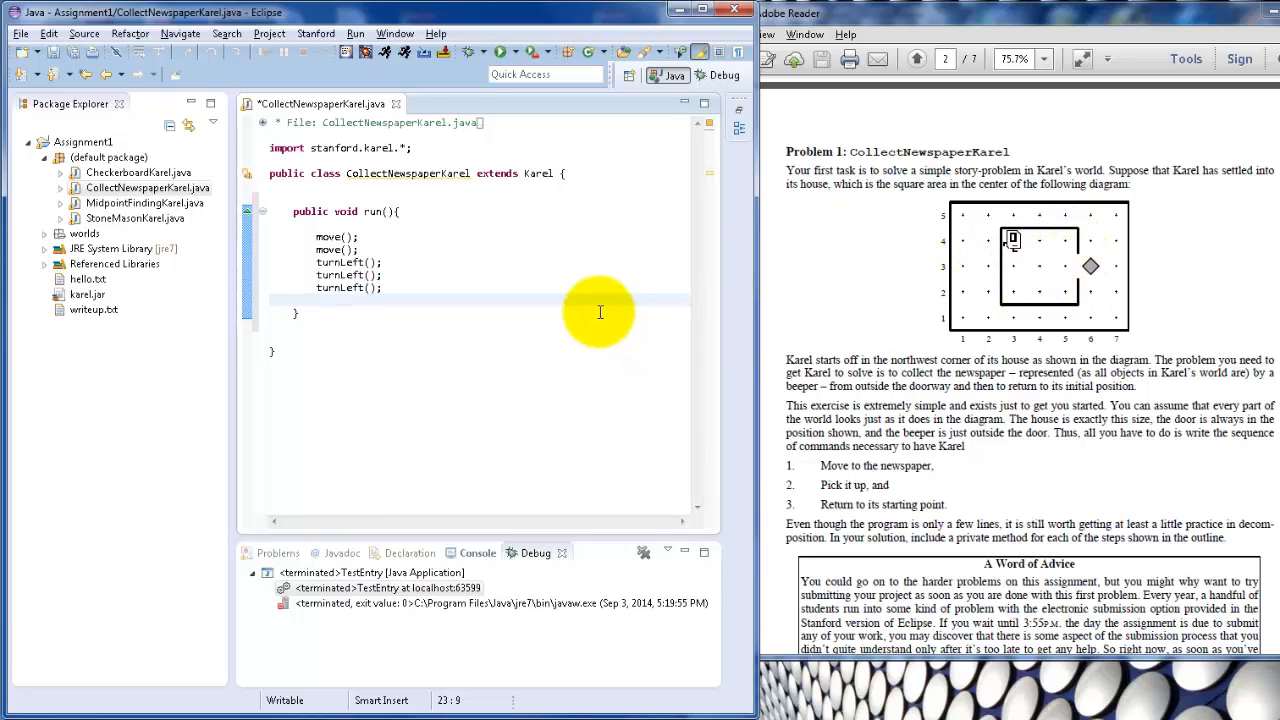
type("move();")
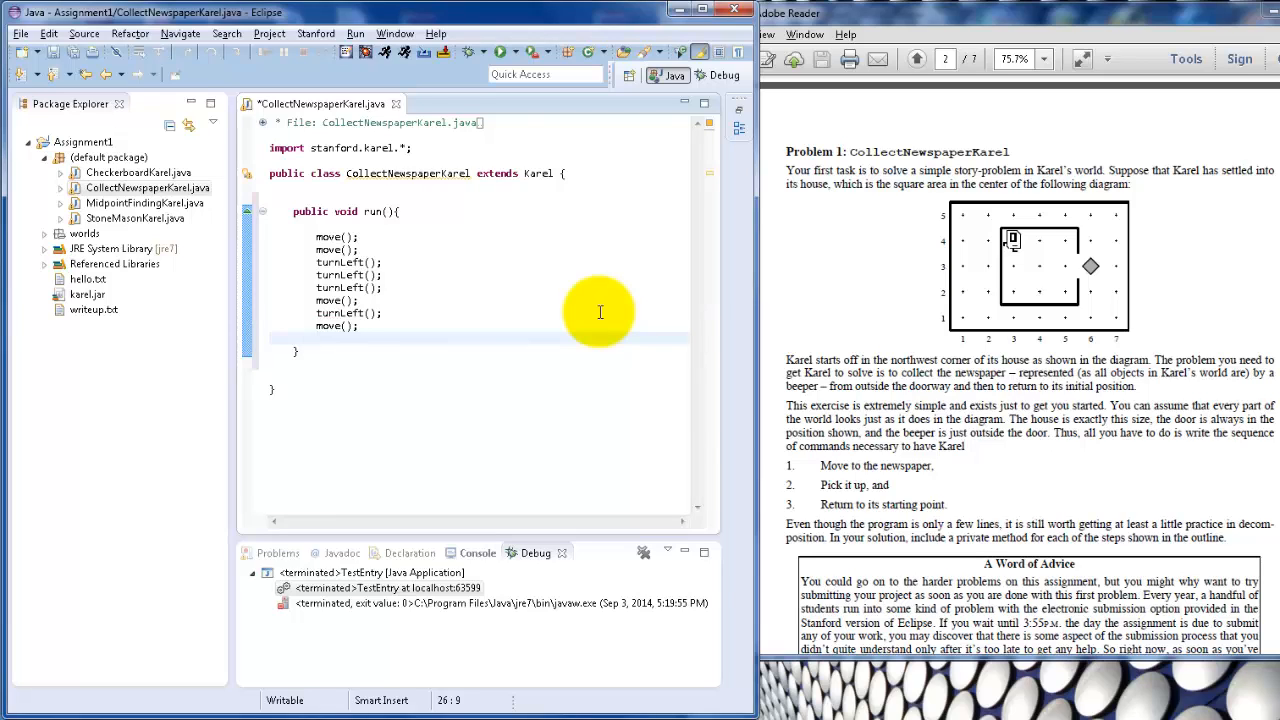
mouse_move(1090, 270)
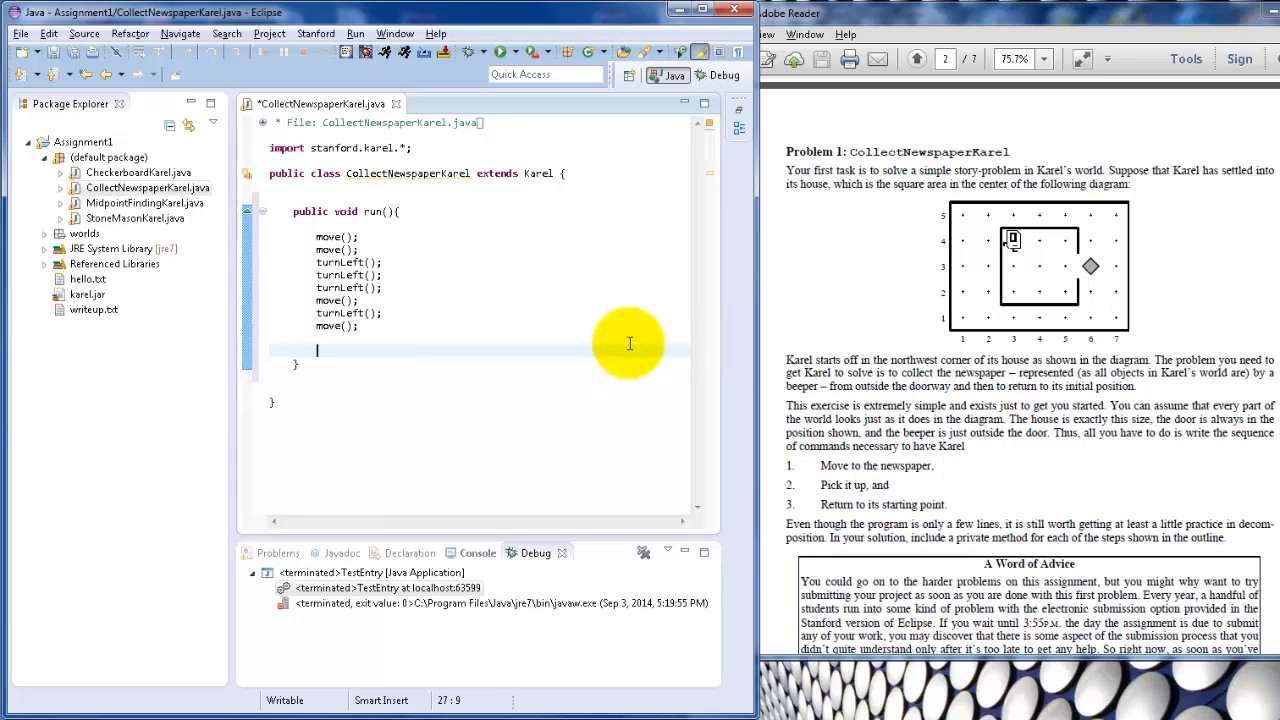
type("pickBeeper();")
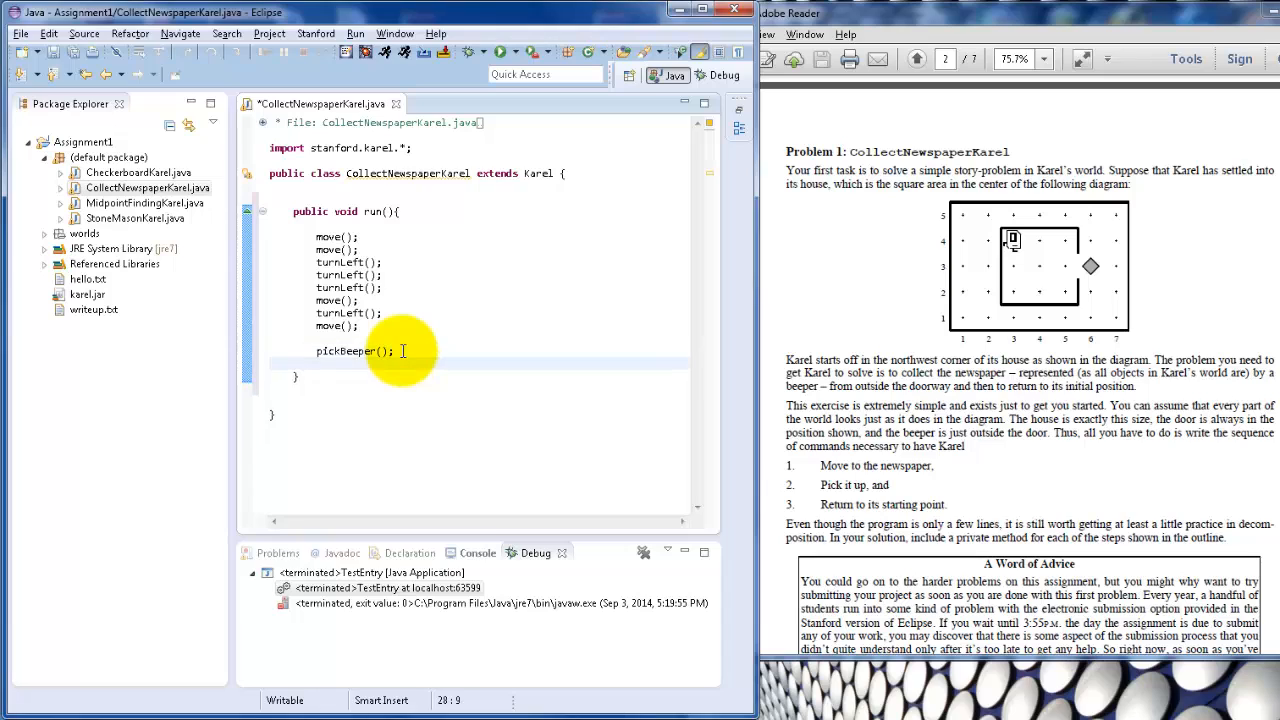
Step: Add the return path: turnLeft x2, move x3, turnLeft x3, move, turnLeft x3
type("turnLeft();")
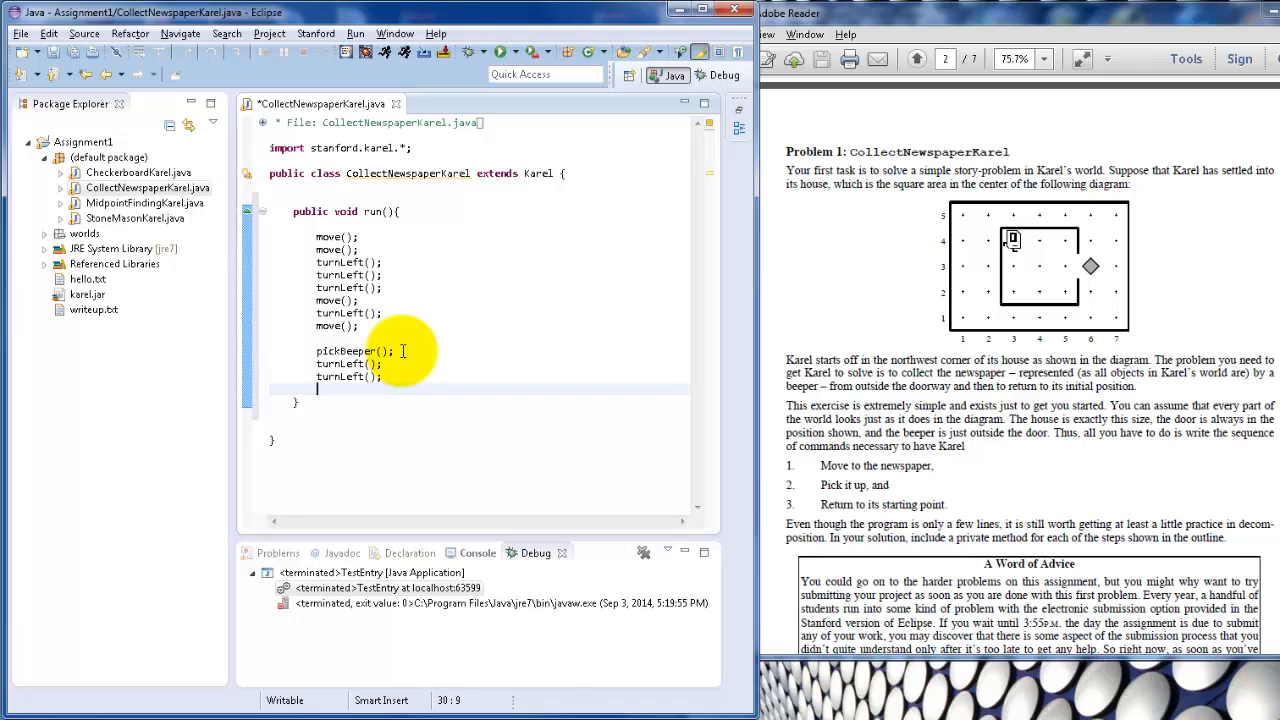
type("move();")
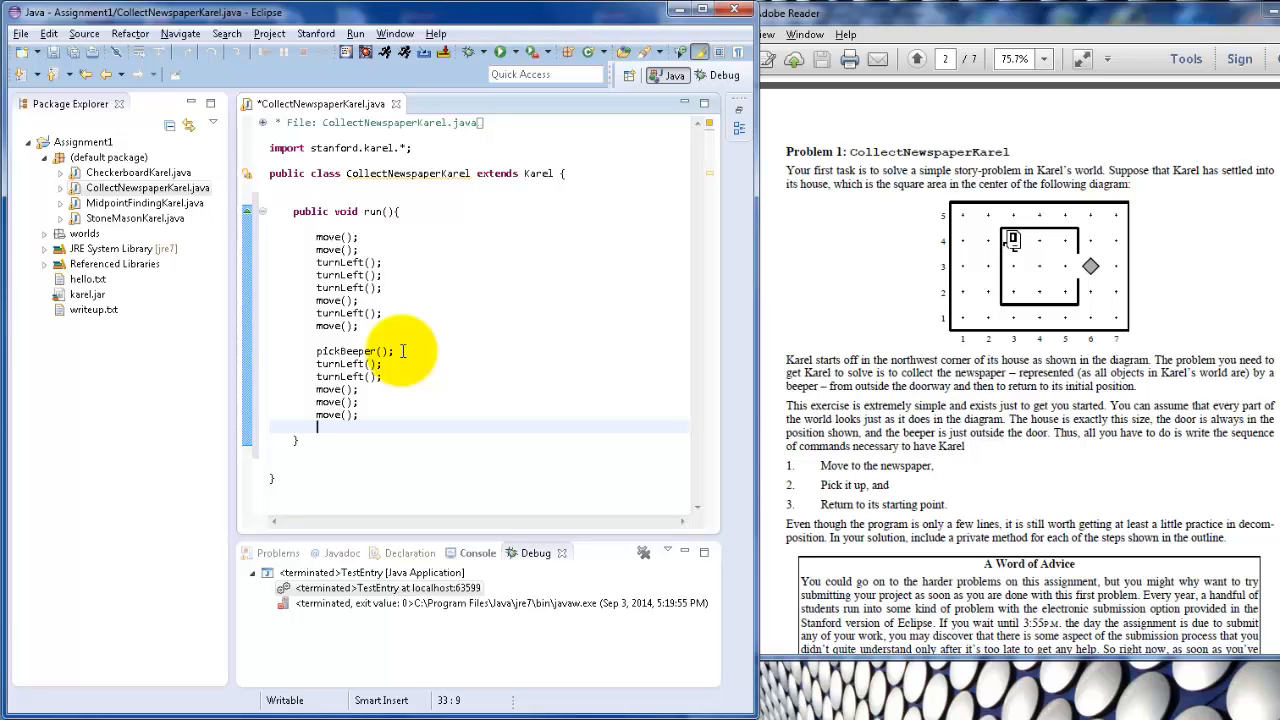
type("turnLeft();")
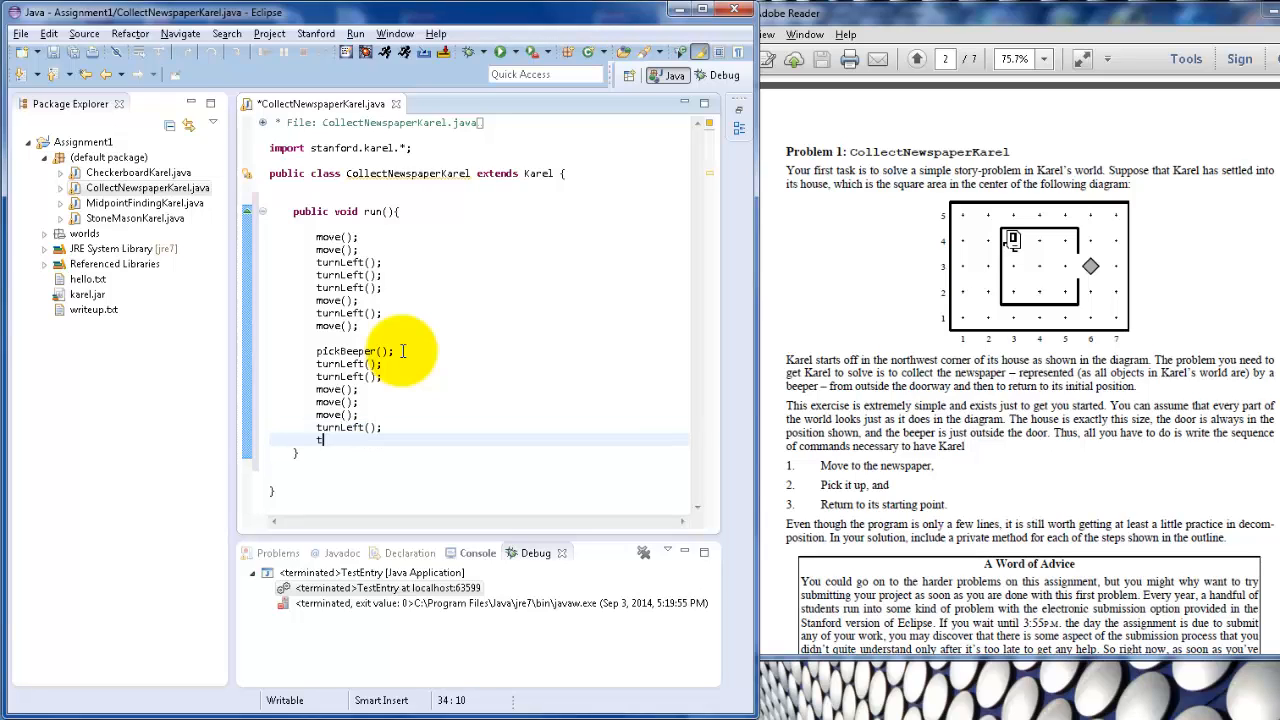
type("turnLeft();")
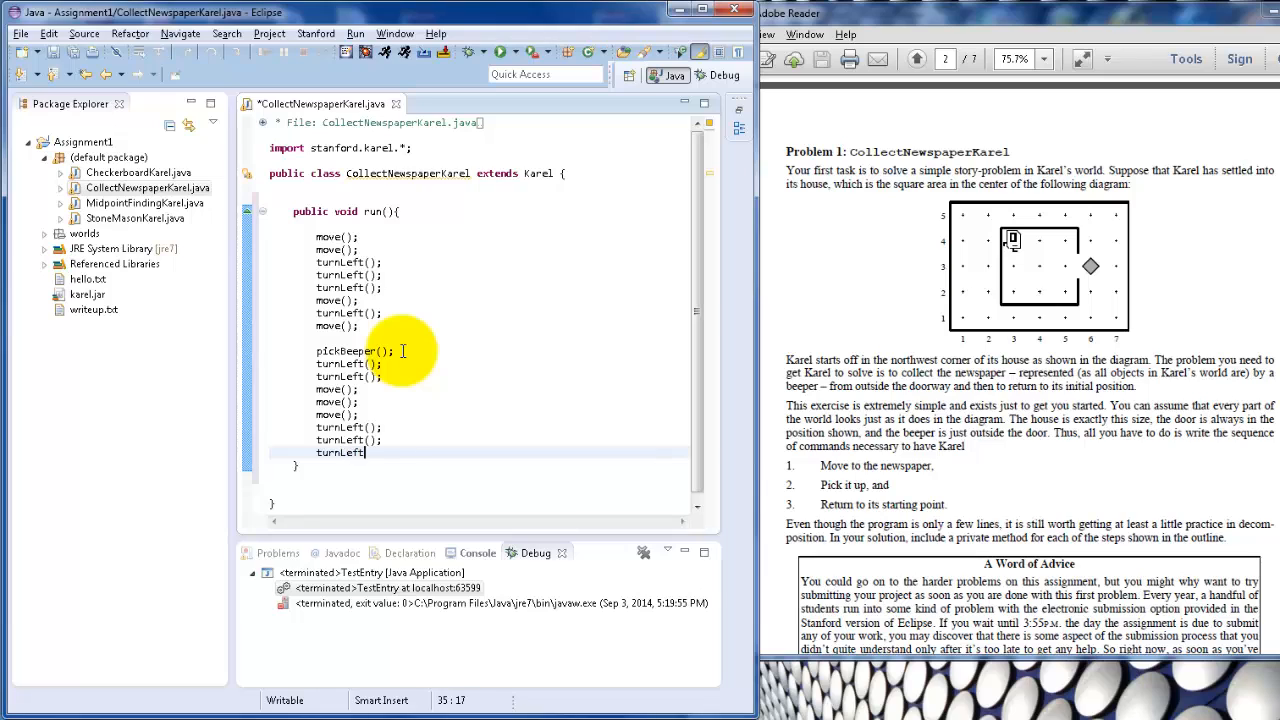
type("();")
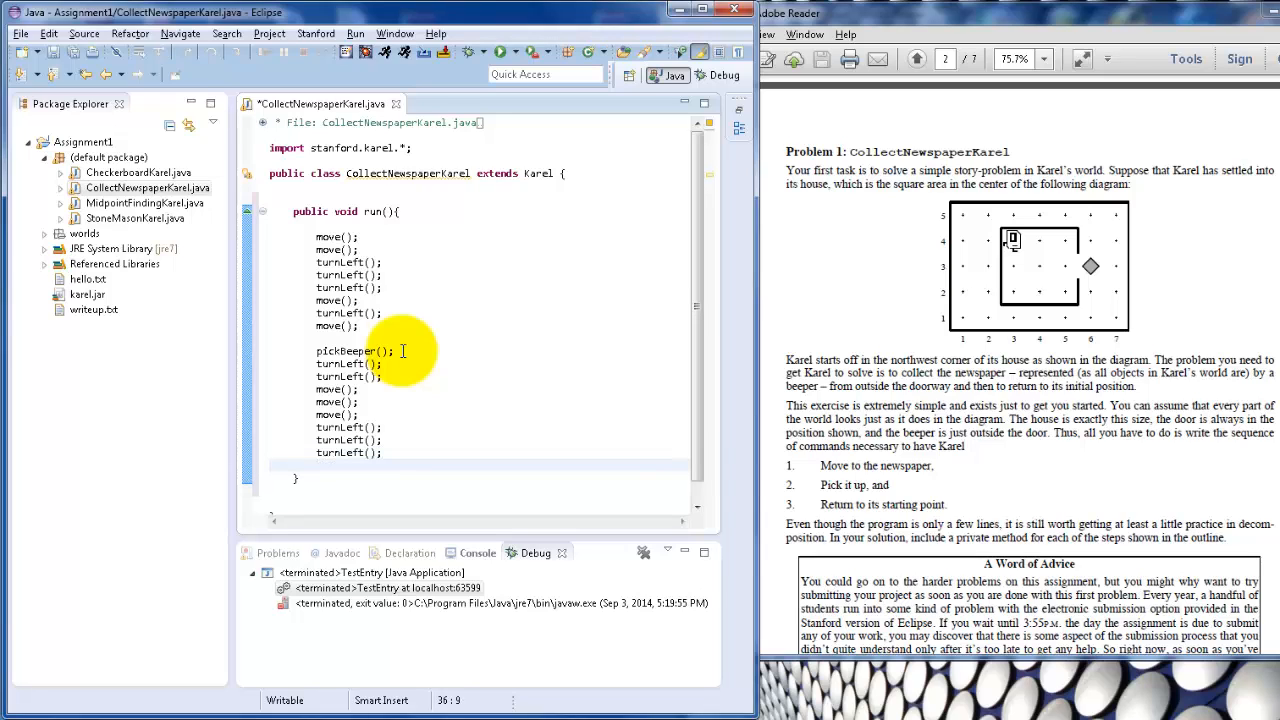
type("move();")
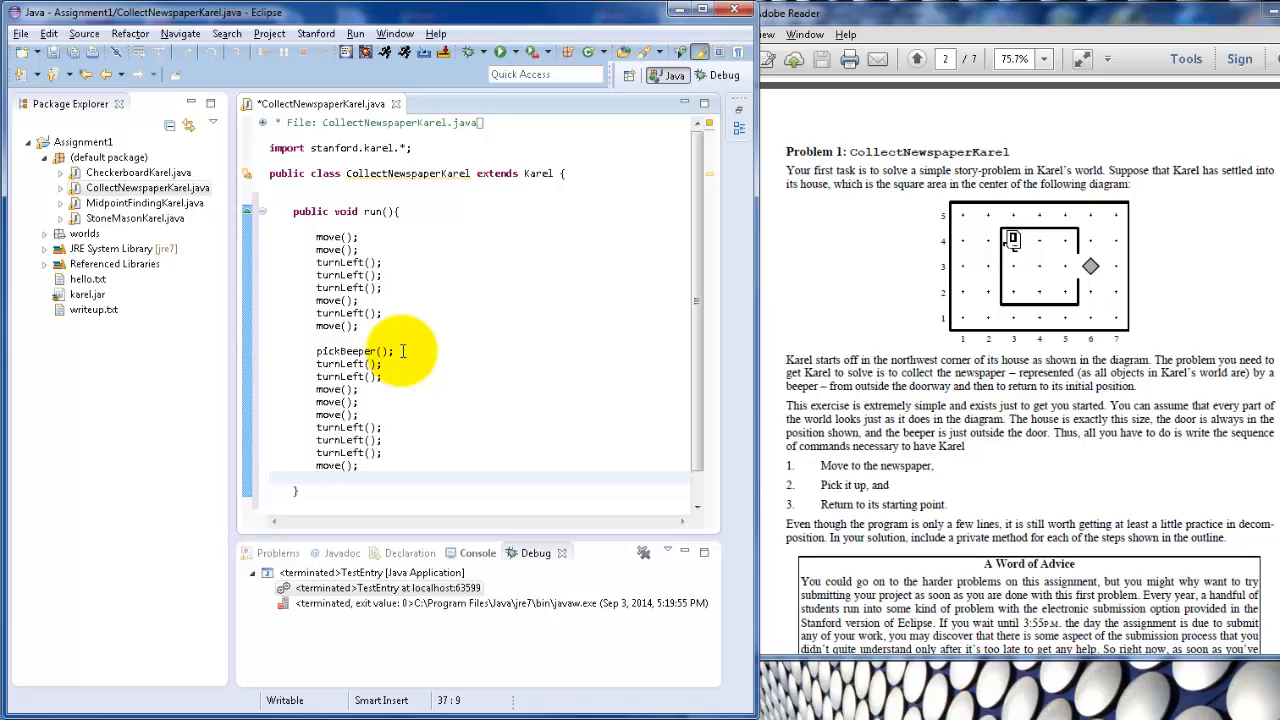
type("turnLeft();")
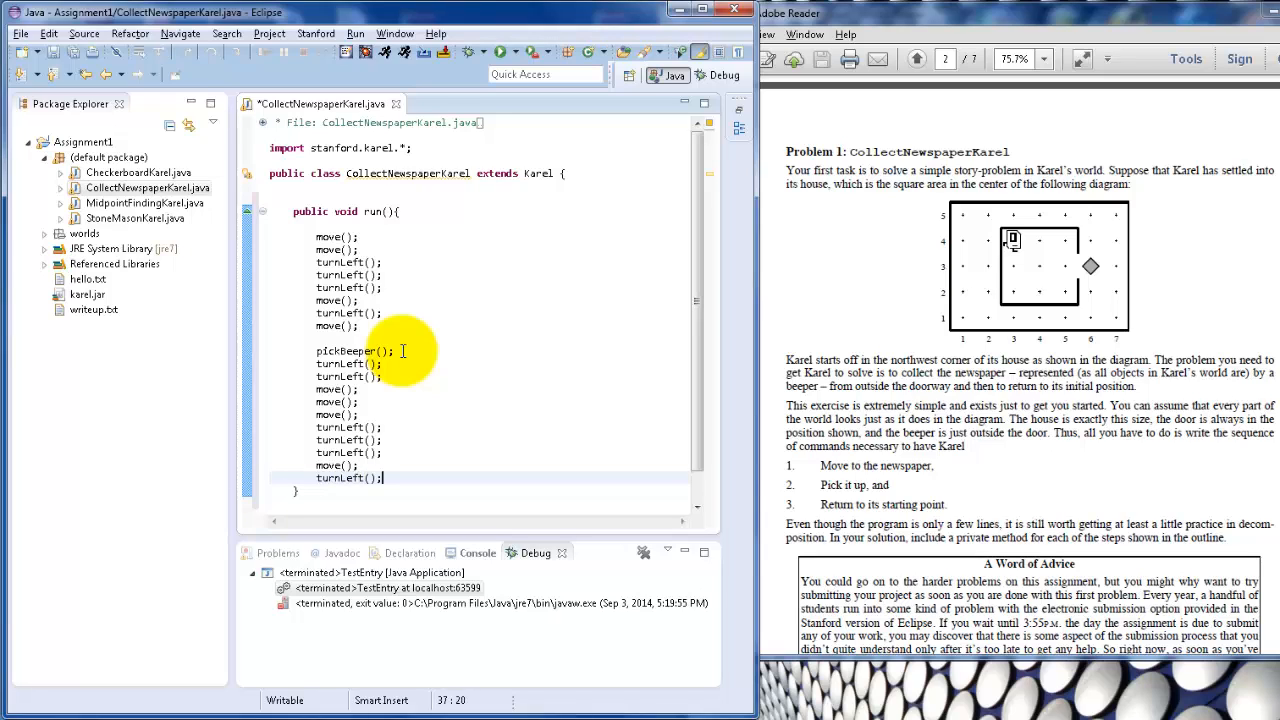
type("turnL")
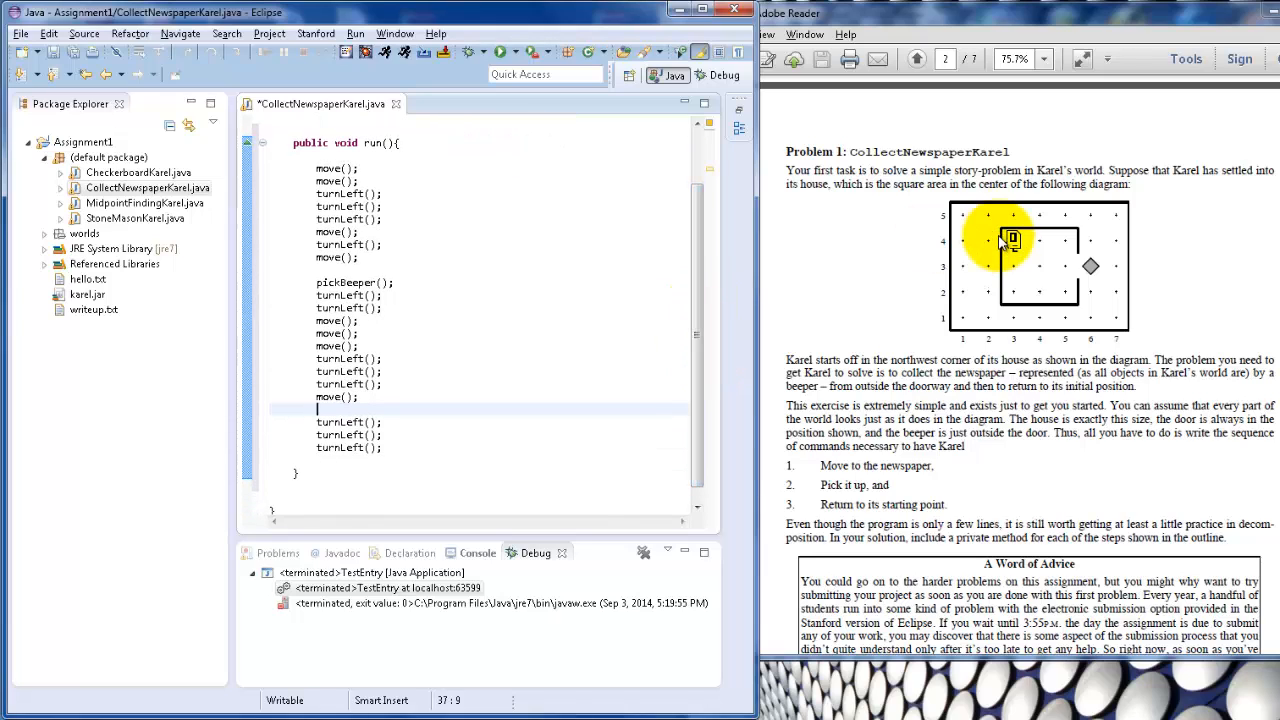
mouse_move(443, 189)
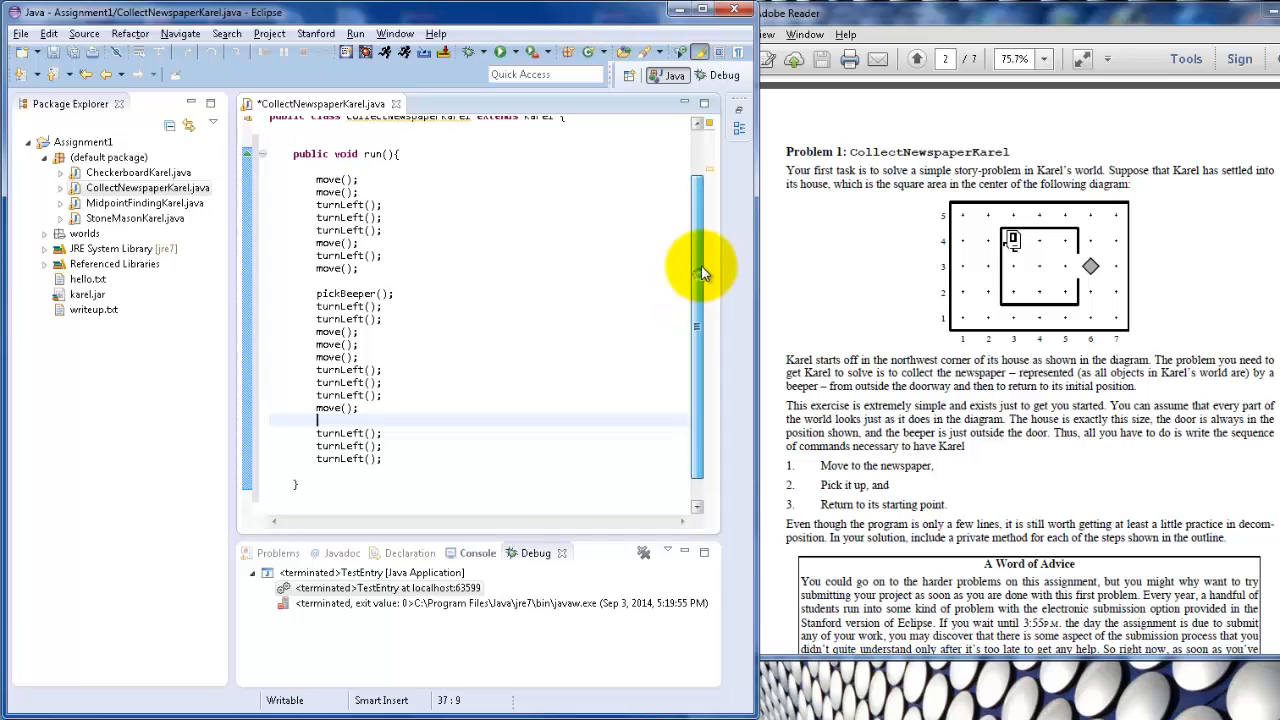
left_click_drag(316, 179, 383, 459)
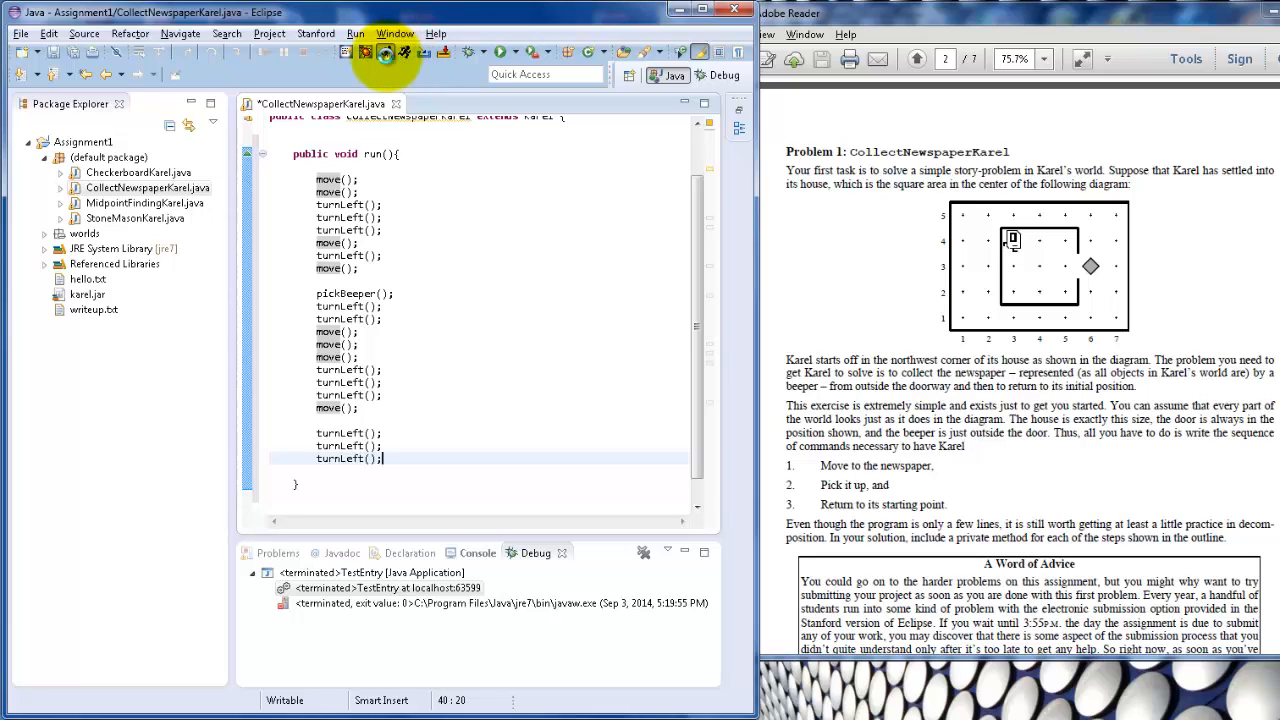
Step: Run the project, choosing CollectNewspaperKarel as the type to launch
left_click(385, 51)
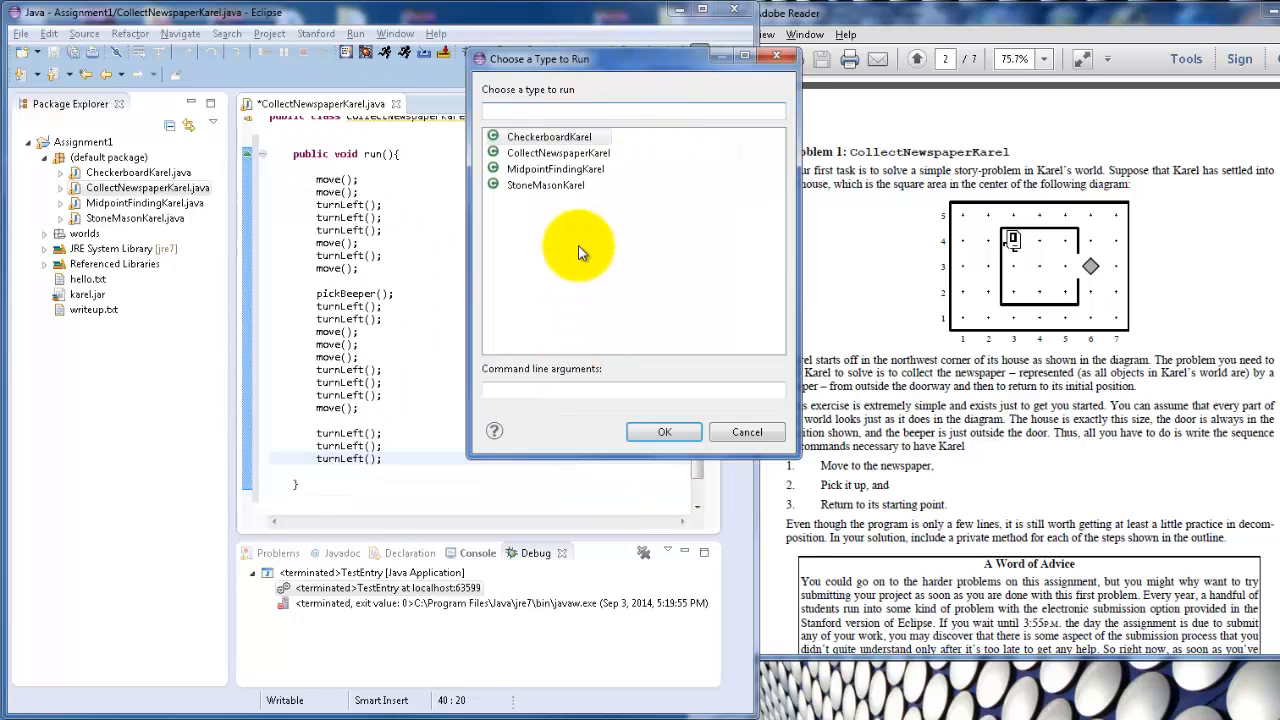
left_click(558, 153)
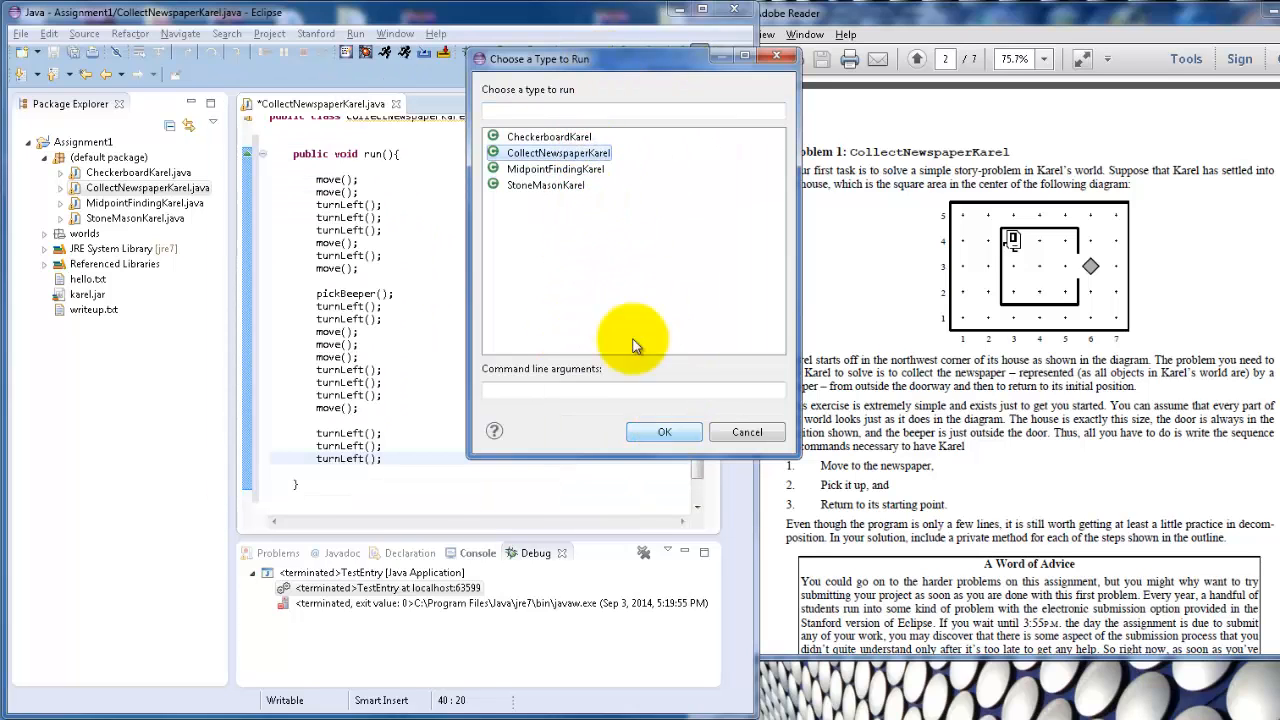
left_click(664, 431)
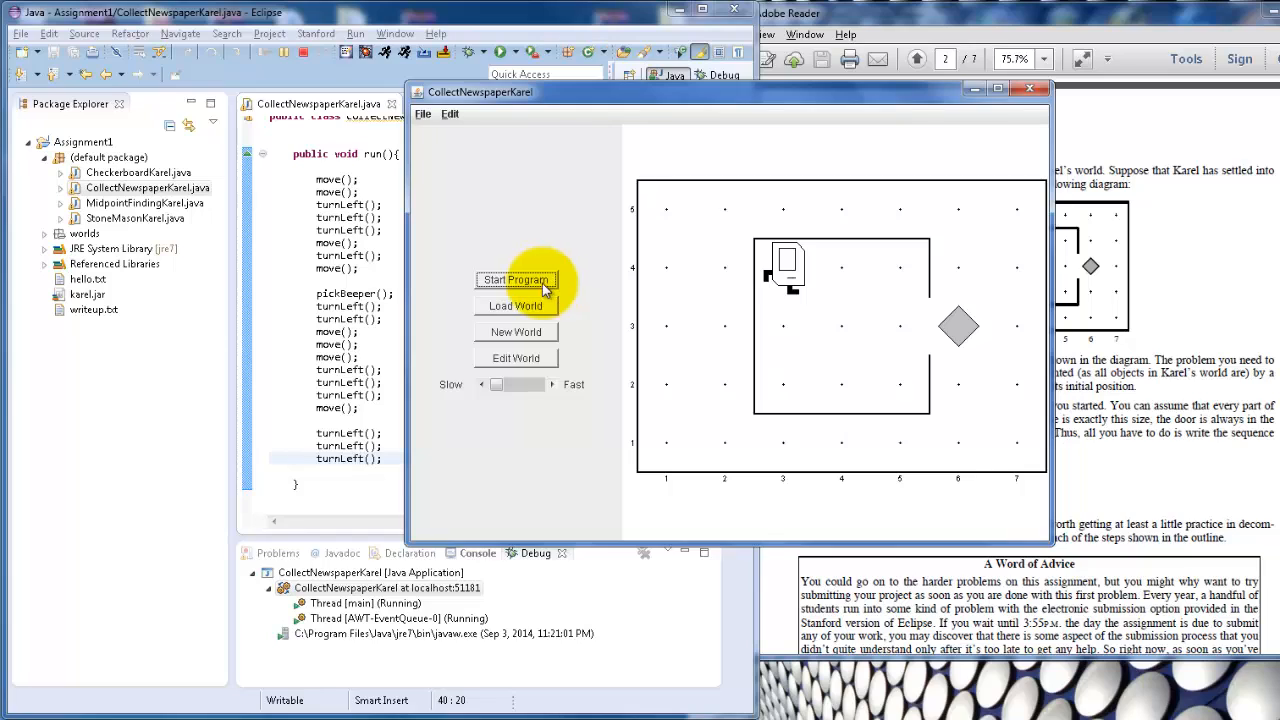
mouse_move(516, 331)
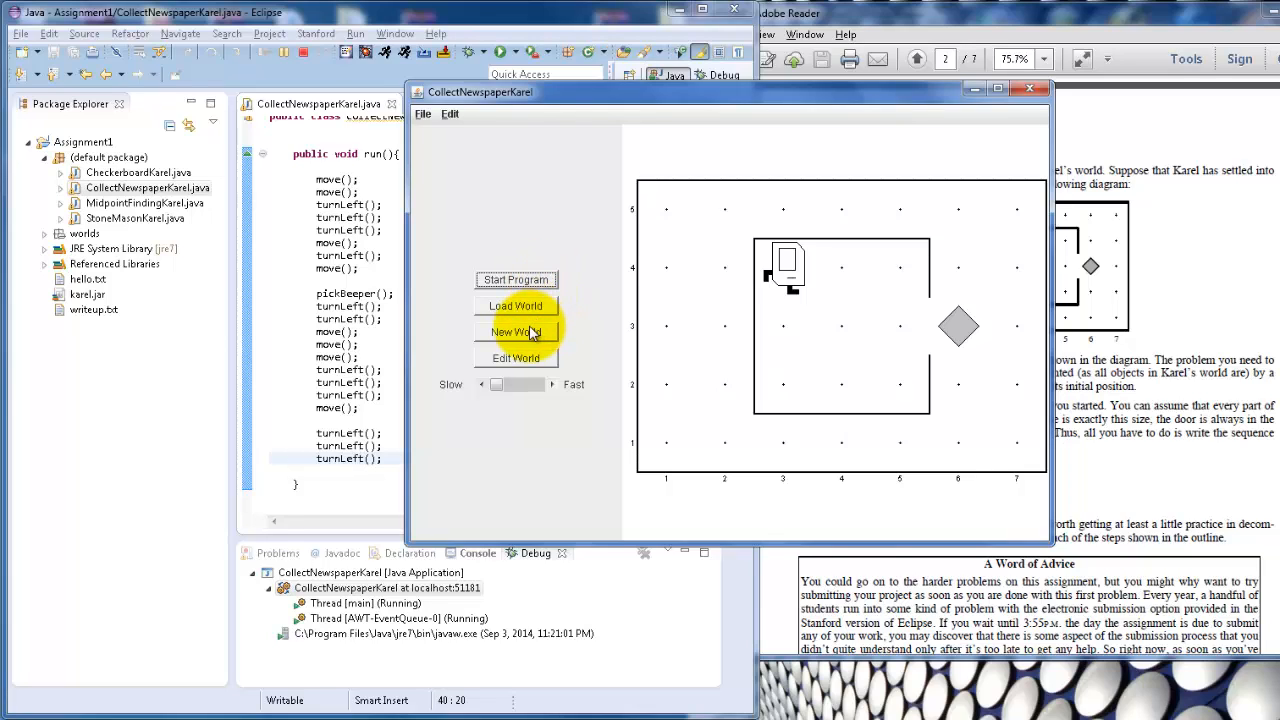
mouse_move(531, 331)
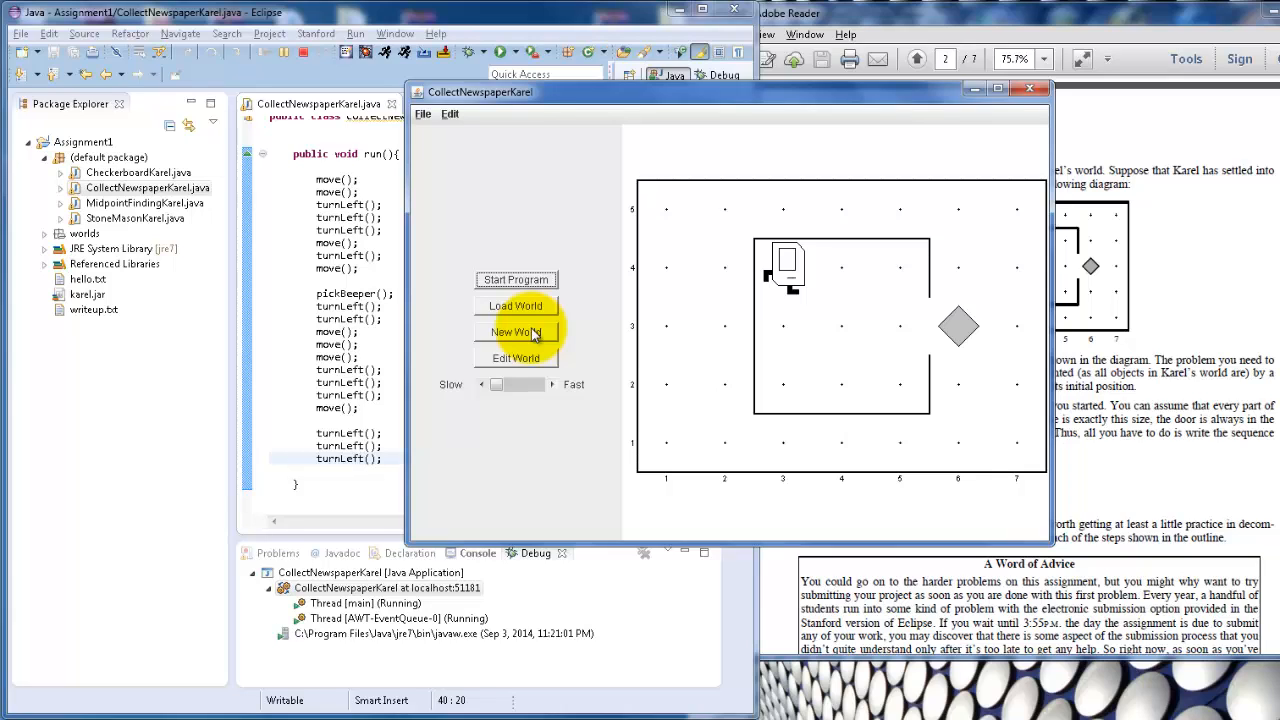
mouse_move(485, 384)
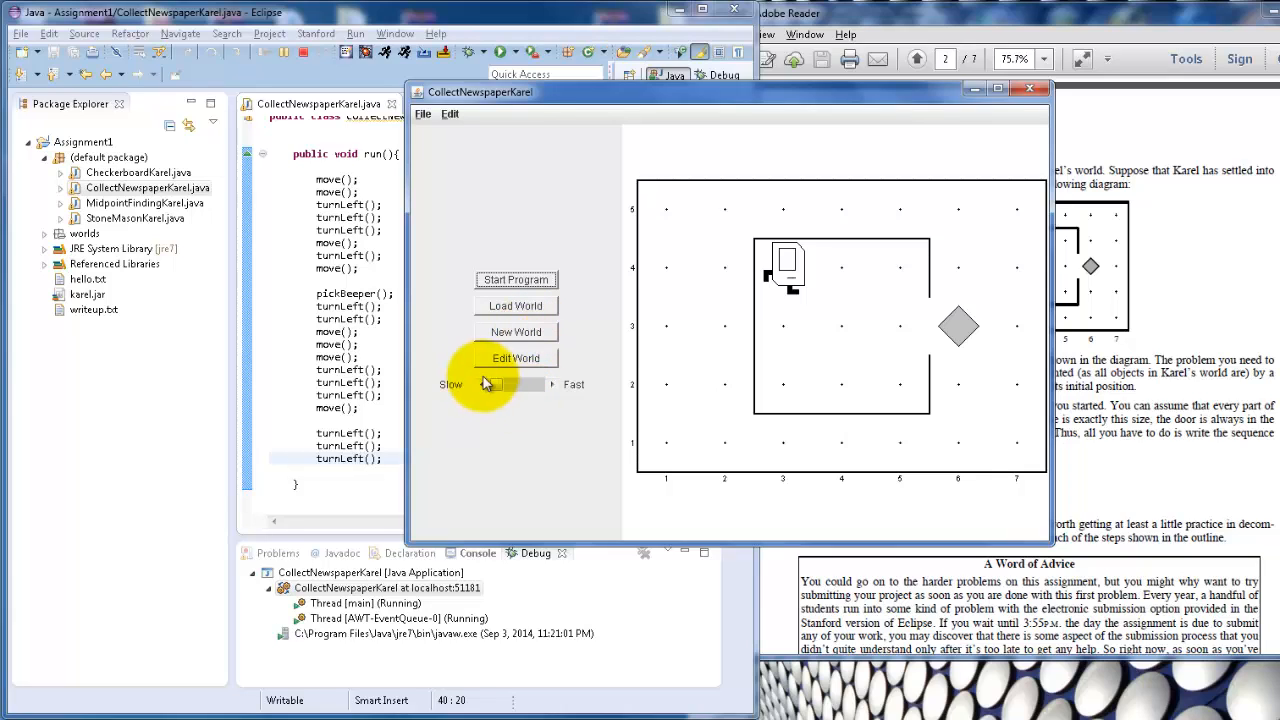
Step: Set the Karel window's speed slider near Slow
left_click_drag(488, 384, 540, 384)
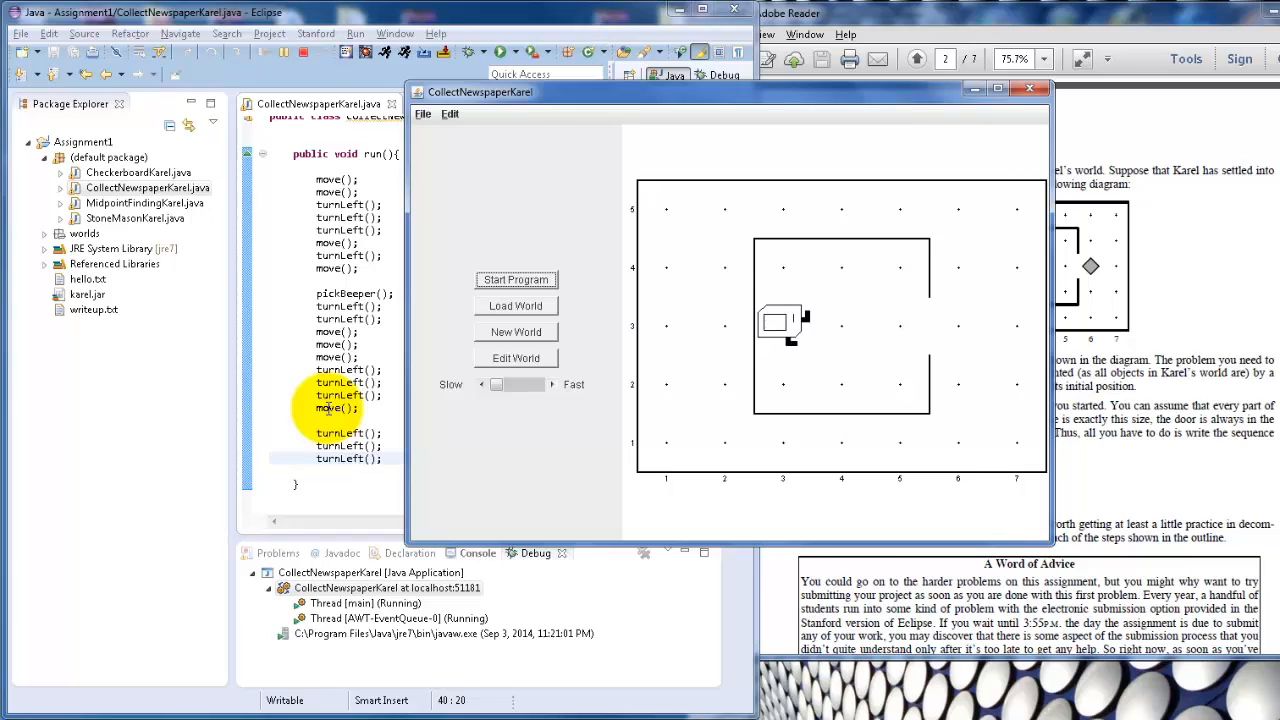
Step: Run the Karel program until the newspaper beeper is collected and Karel returns home
left_click(515, 279)
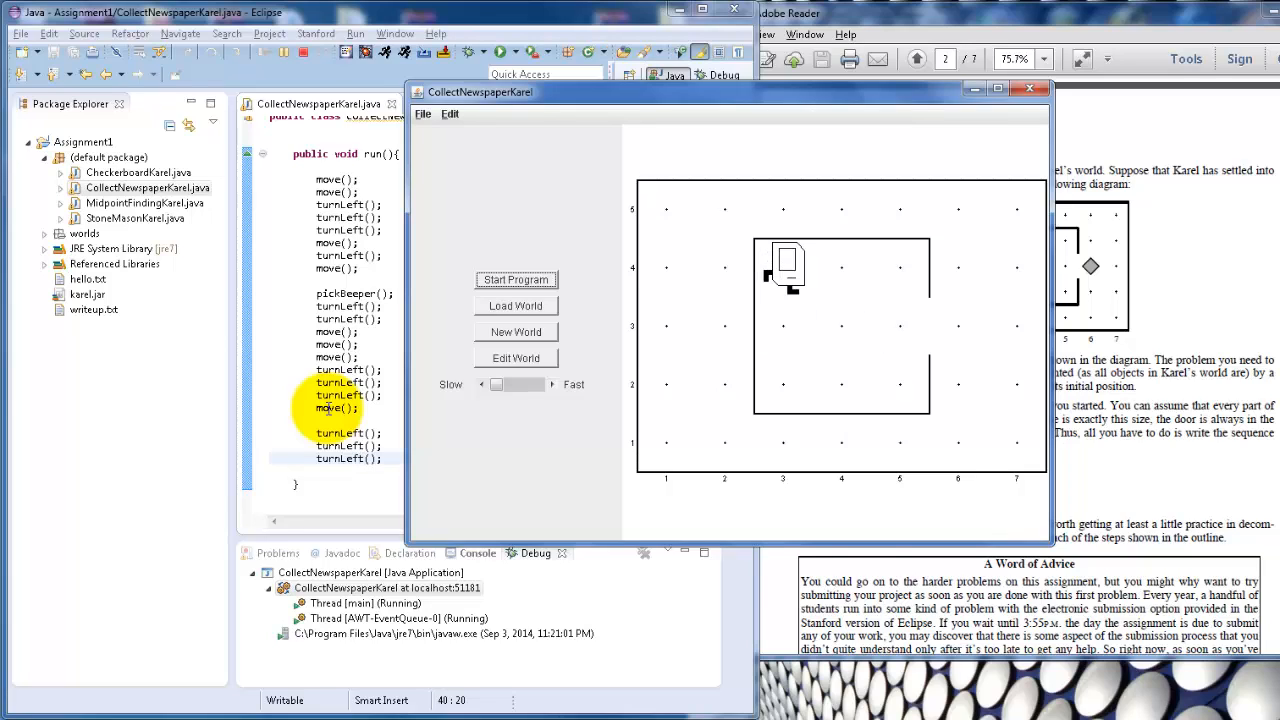